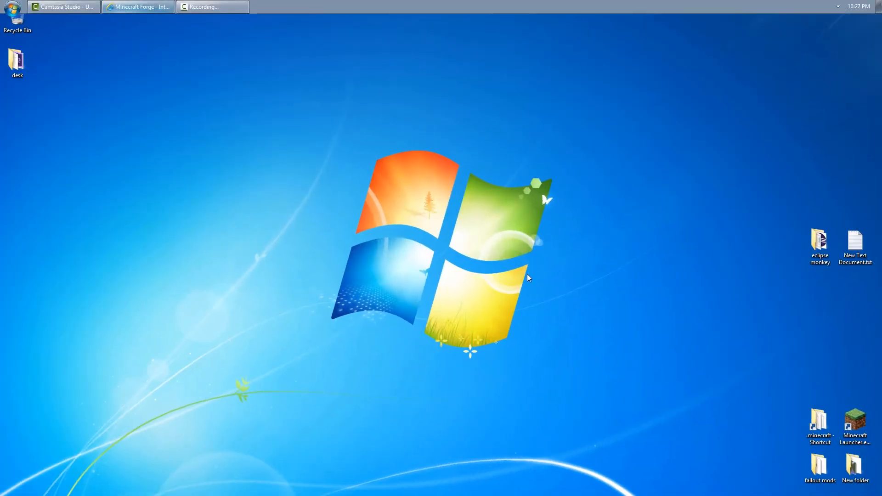
Restore the Forge page in Internet Explorer and scroll to the Minecraft 1.8 builds.
click(138, 6)
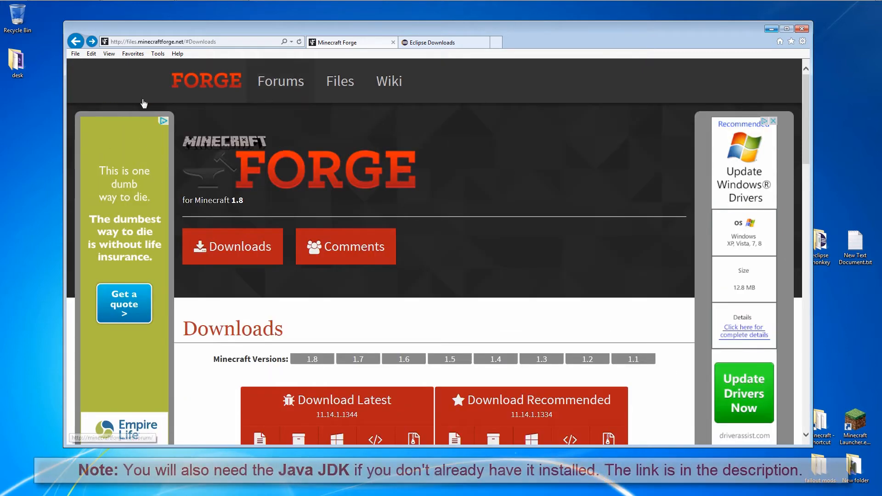
scroll(down, 3)
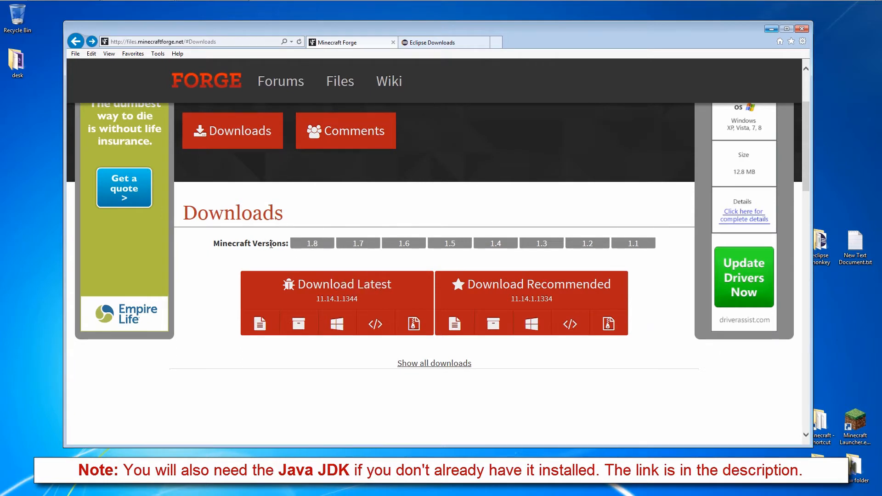
mouse_move(531, 323)
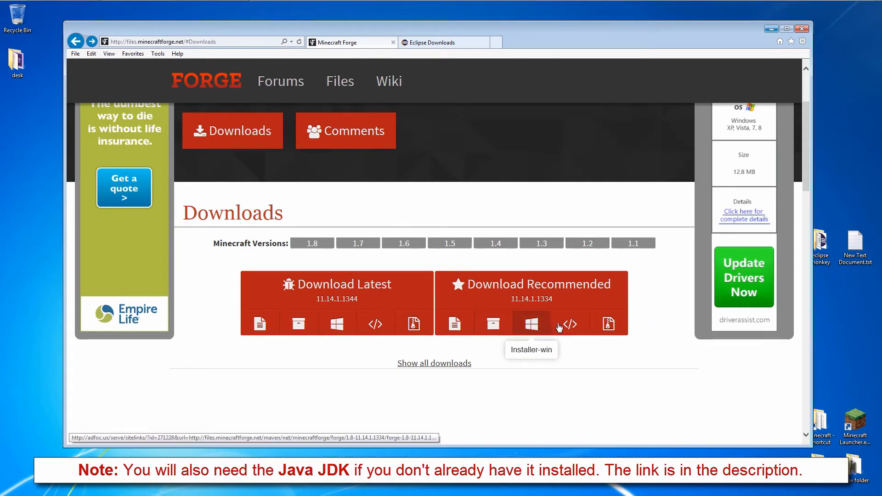
mouse_move(537, 326)
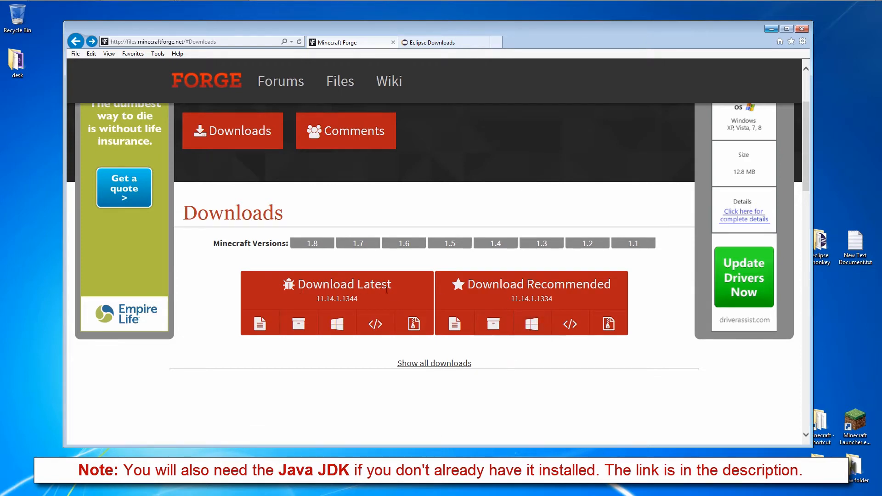
mouse_move(531, 323)
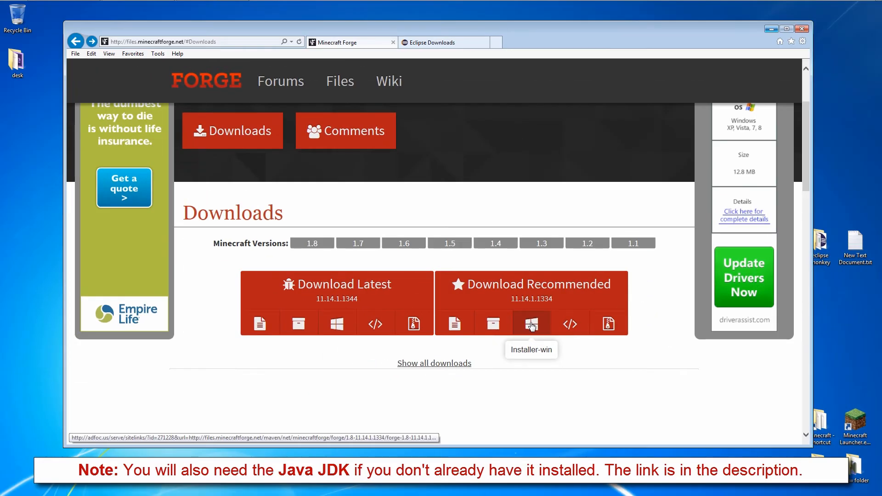
Save the recommended Forge 1.8 Installer-win file to the desktop.
click(529, 323)
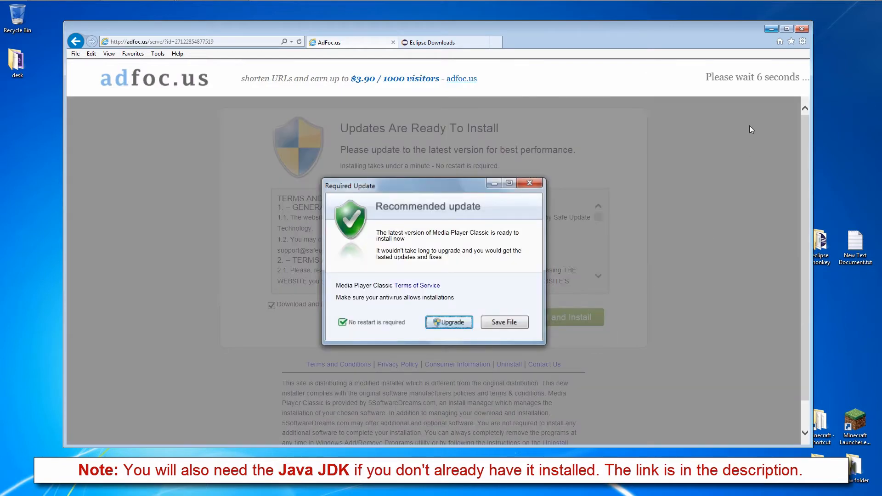
mouse_move(729, 94)
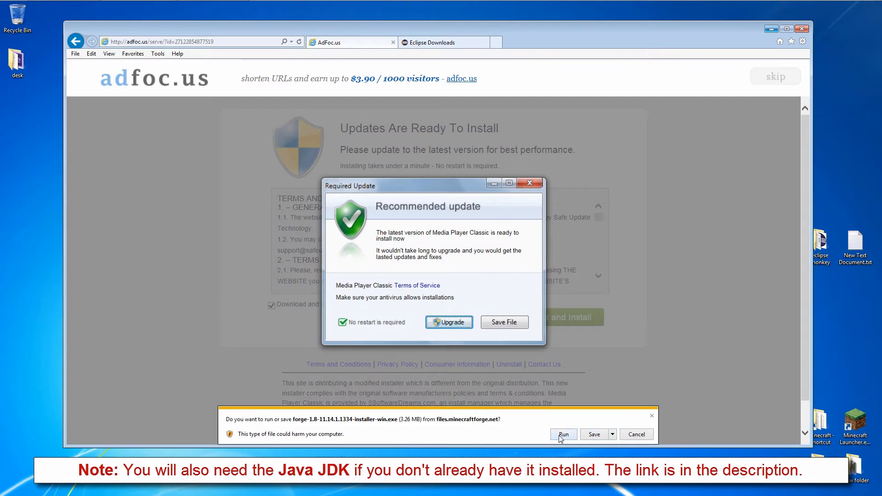
click(592, 433)
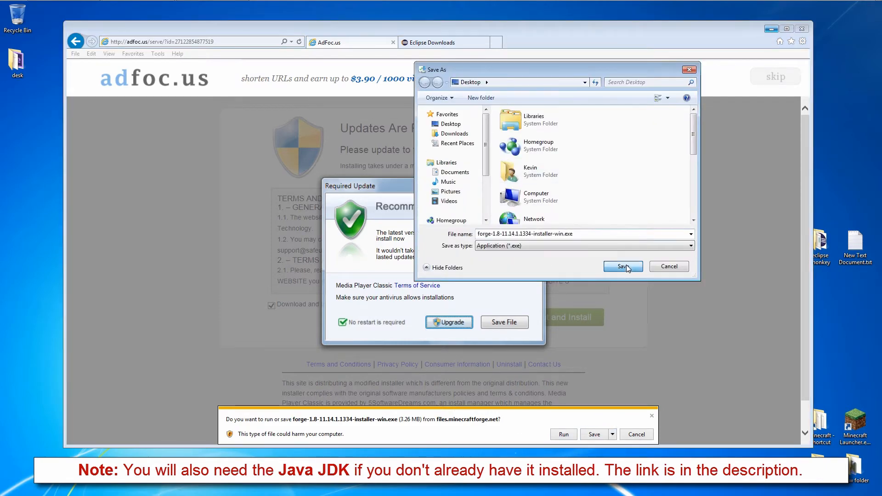
click(622, 266)
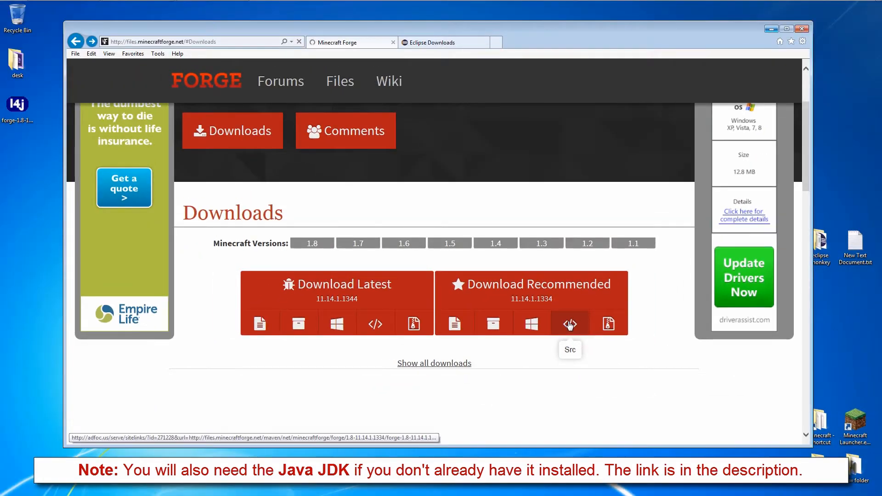
Skip the ad page and save the recommended Forge 1.8 Src zip to the desktop.
click(569, 324)
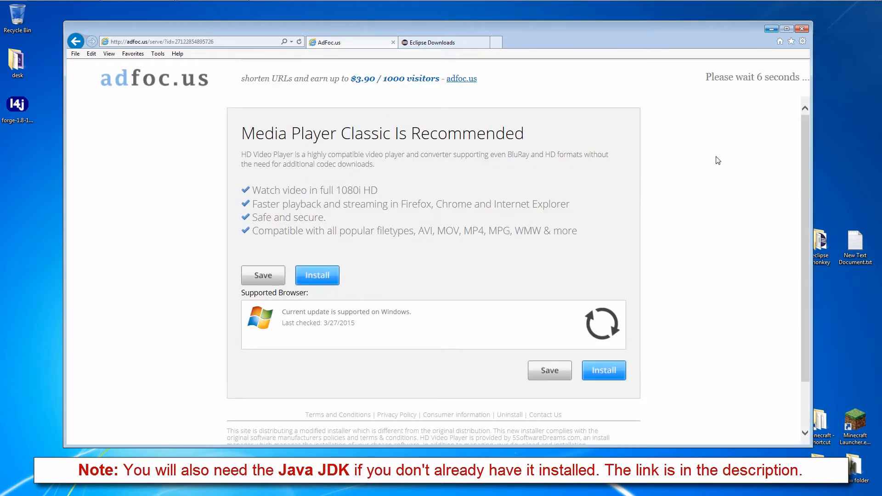
click(316, 276)
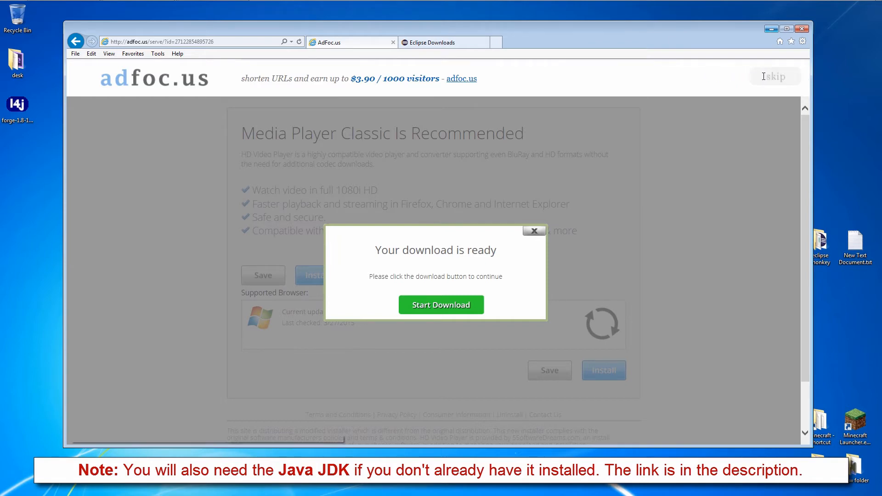
click(441, 305)
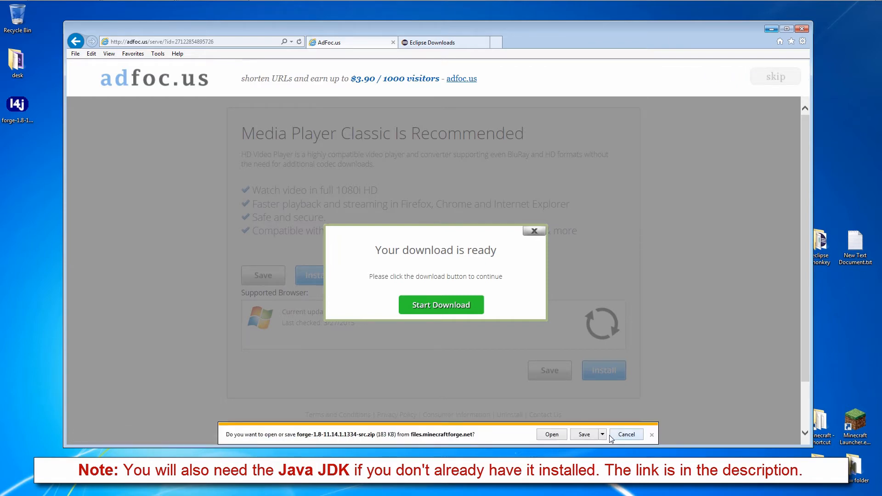
click(584, 434)
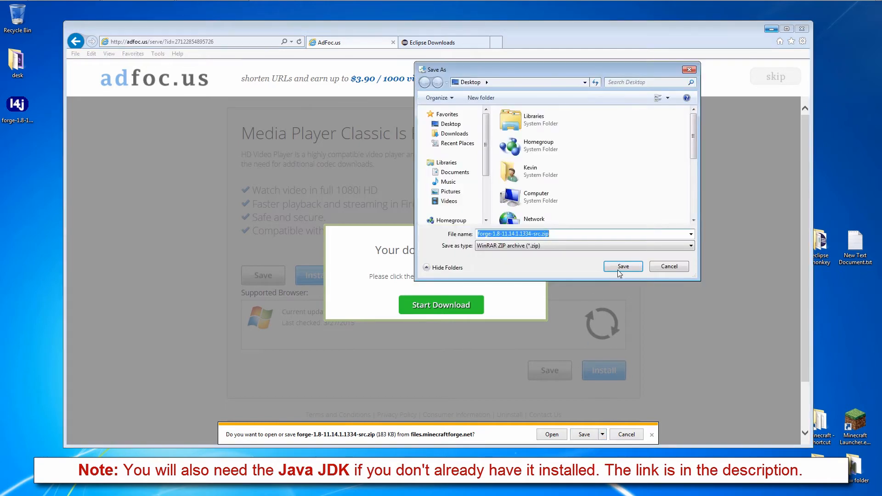
click(622, 266)
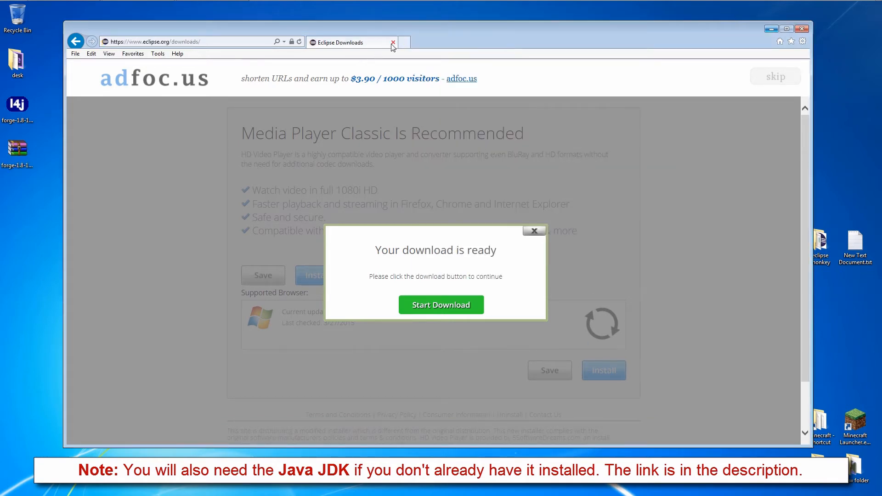
Save the Eclipse IDE for Java Developers 64-bit zip from the Waterloo mirror to the desktop.
click(533, 232)
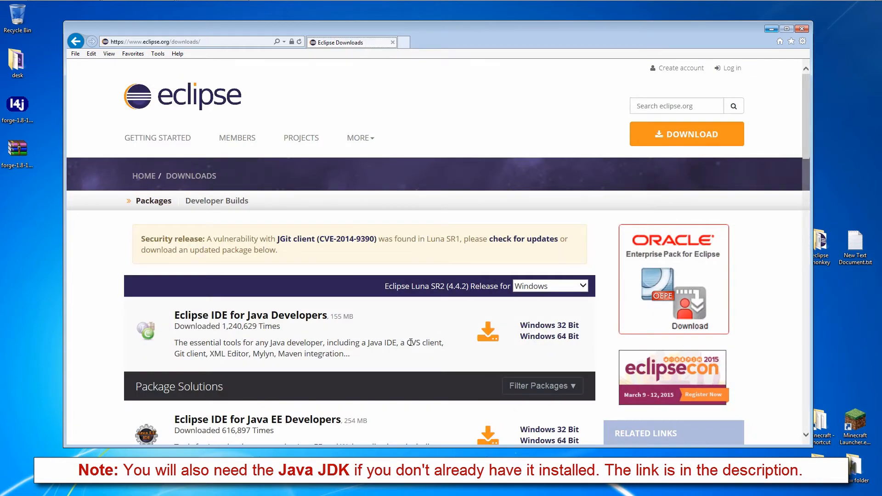
scroll(down, 3)
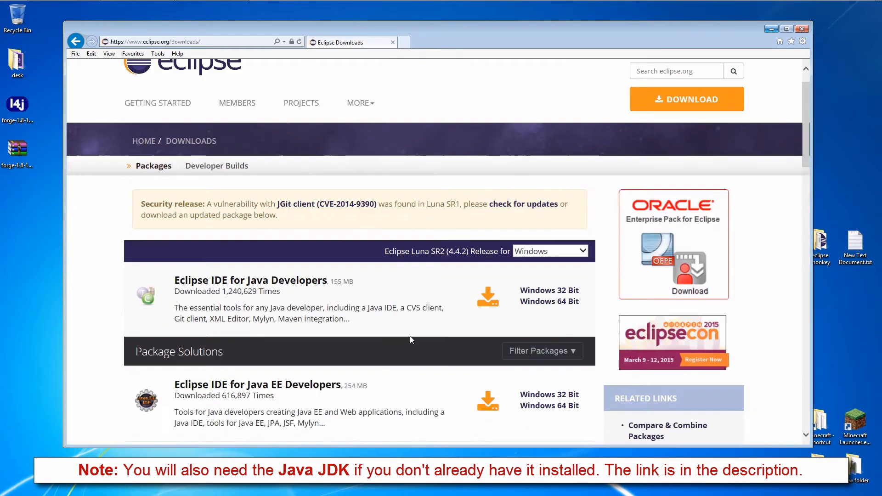
scroll(down, 3)
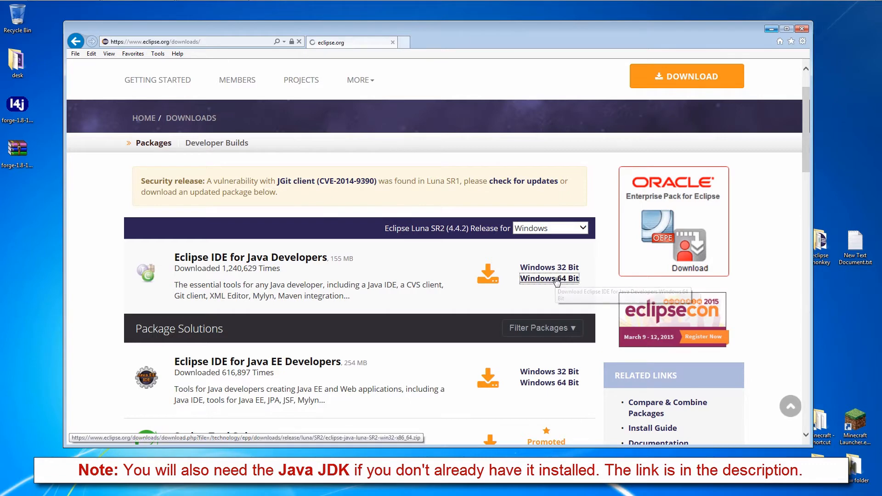
click(549, 279)
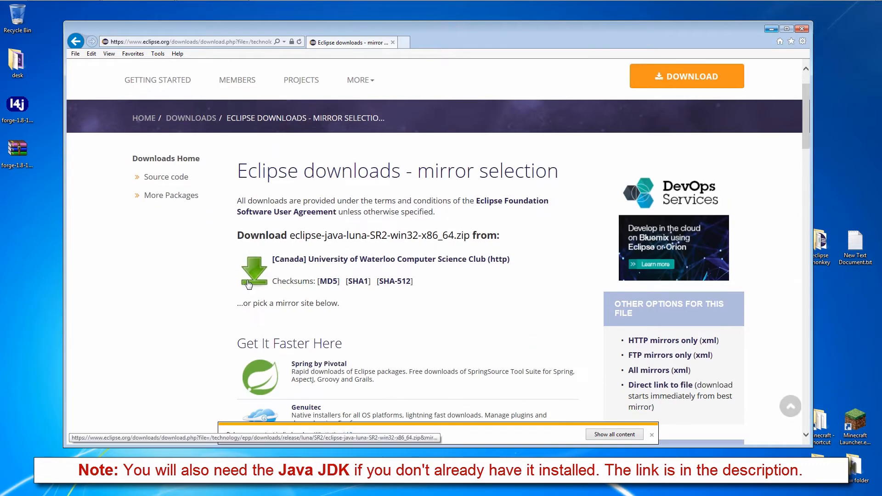
click(254, 270)
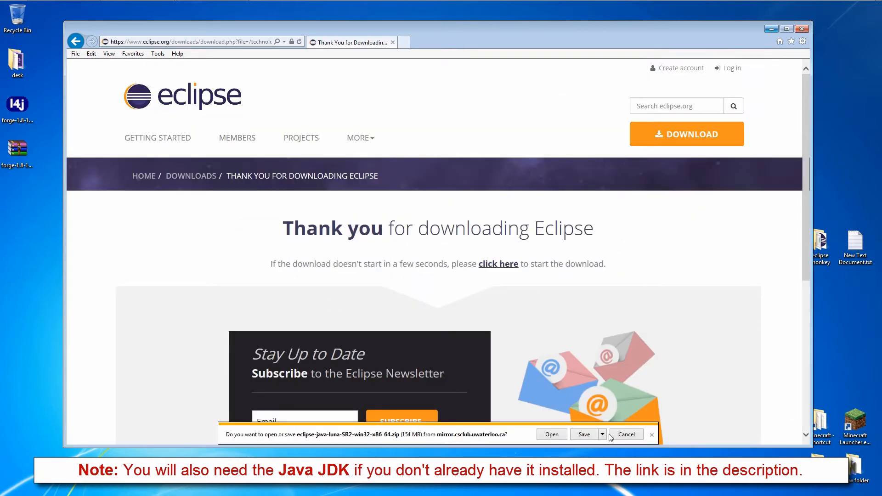
click(602, 434)
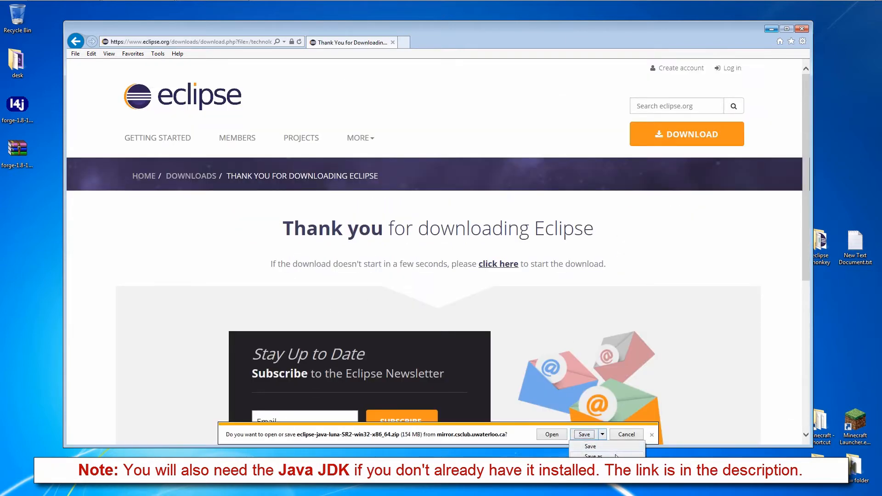
click(590, 446)
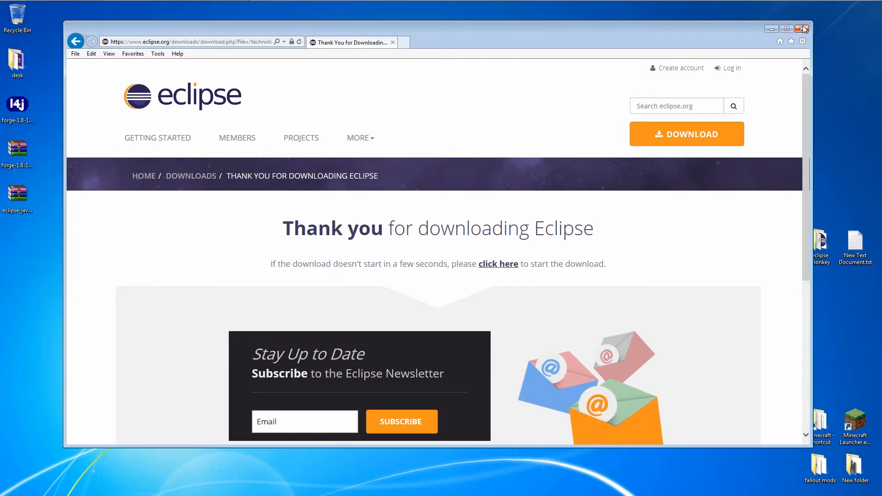
Extract the Forge source zip into its own desktop folder and inspect its contents.
click(803, 28)
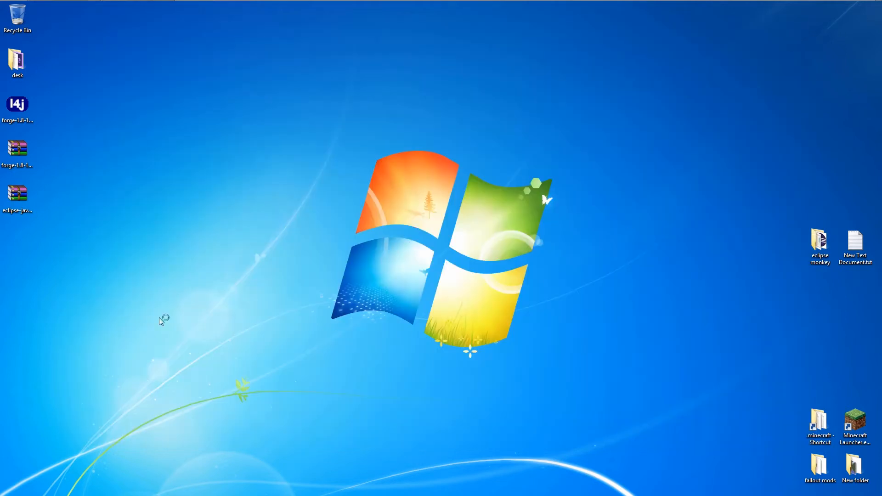
mouse_move(45, 137)
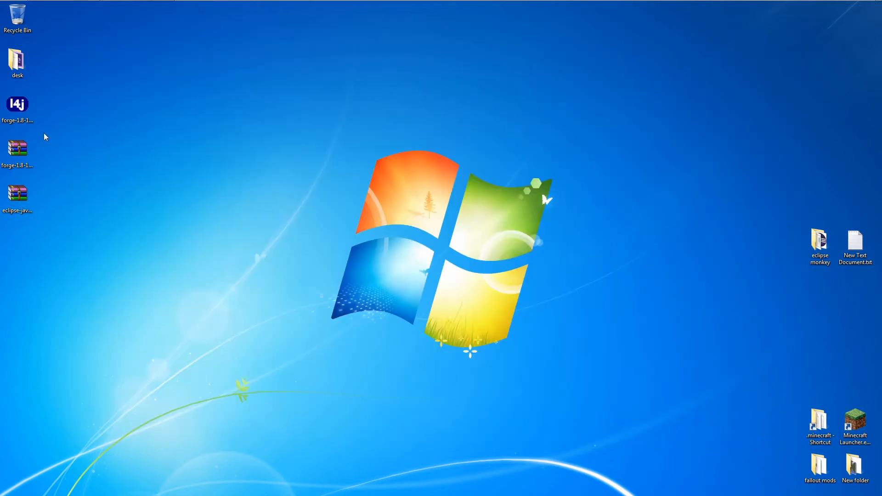
drag(17, 149, 320, 233)
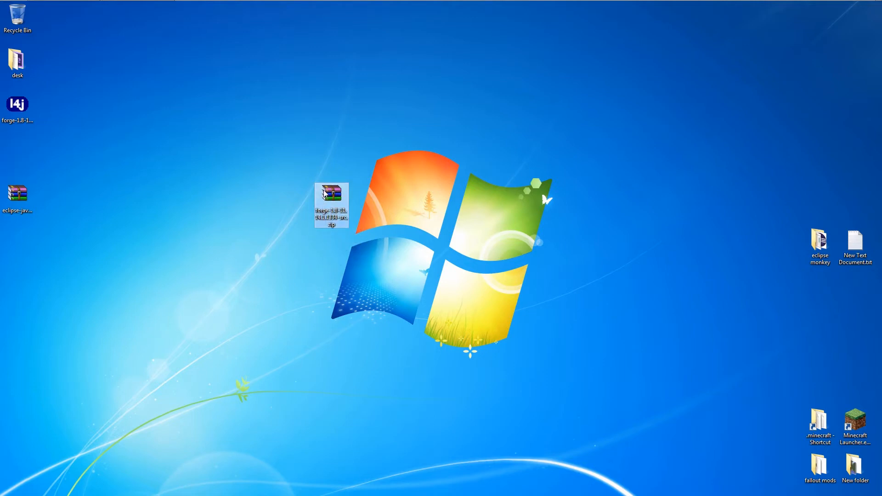
right_click(331, 205)
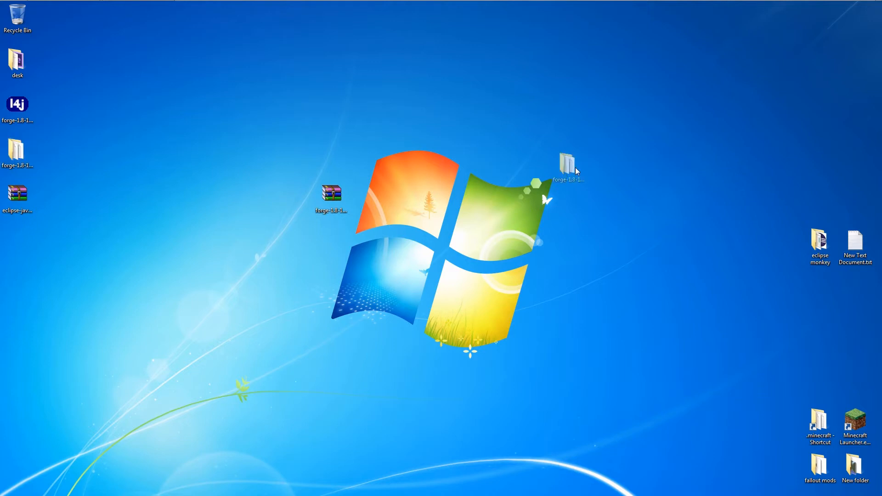
double_click(568, 163)
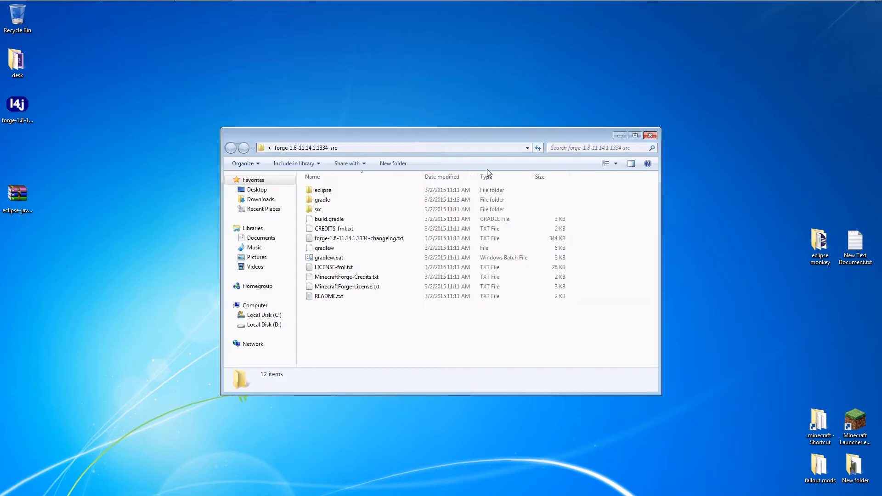
click(651, 135)
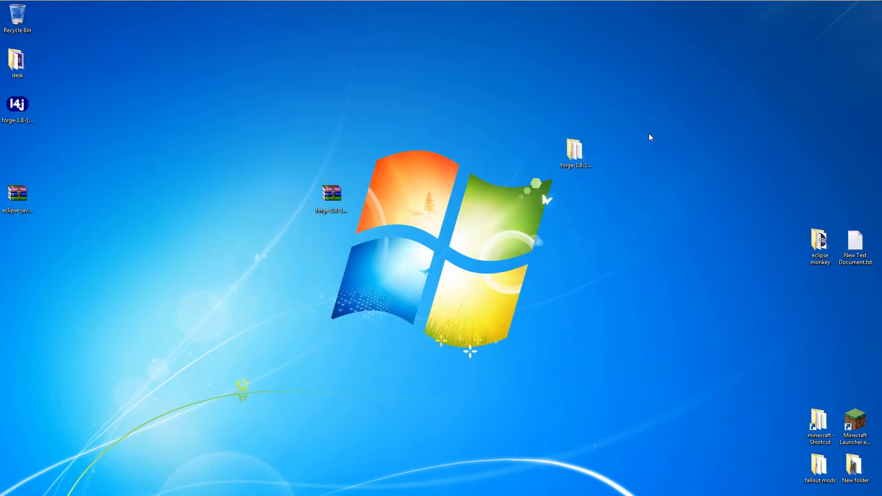
Move the Forge installer to the desktop centre and launch it.
click(17, 105)
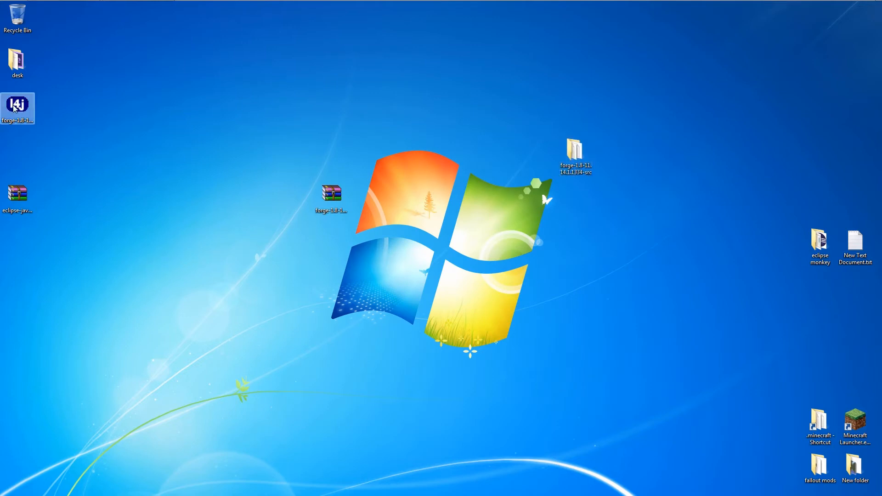
drag(18, 107, 331, 242)
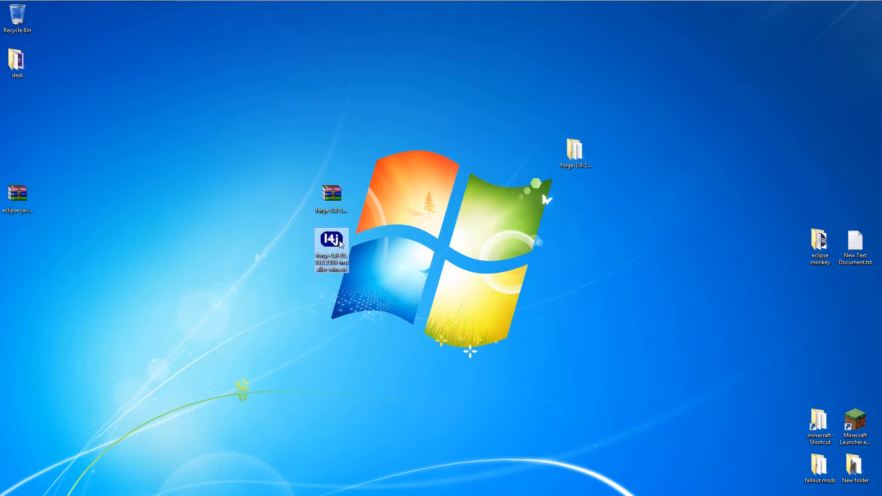
double_click(331, 248)
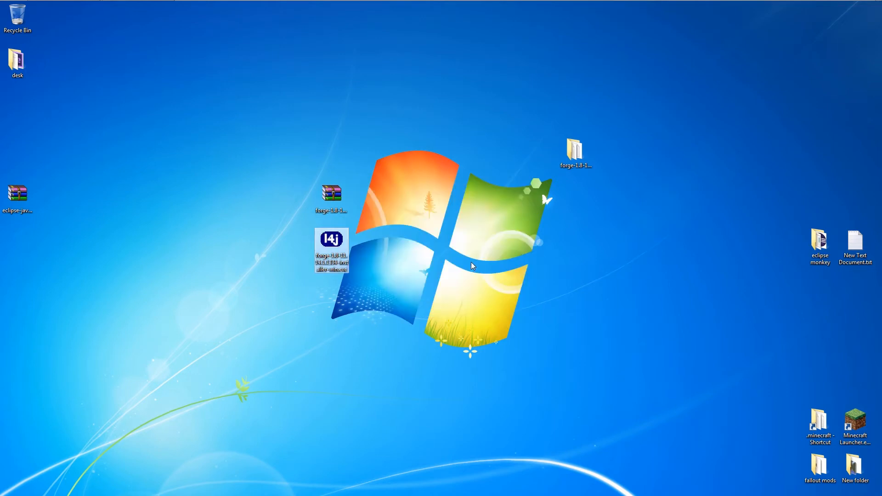
Install the Forge 1.8 client with the Forge installer.
double_click(331, 250)
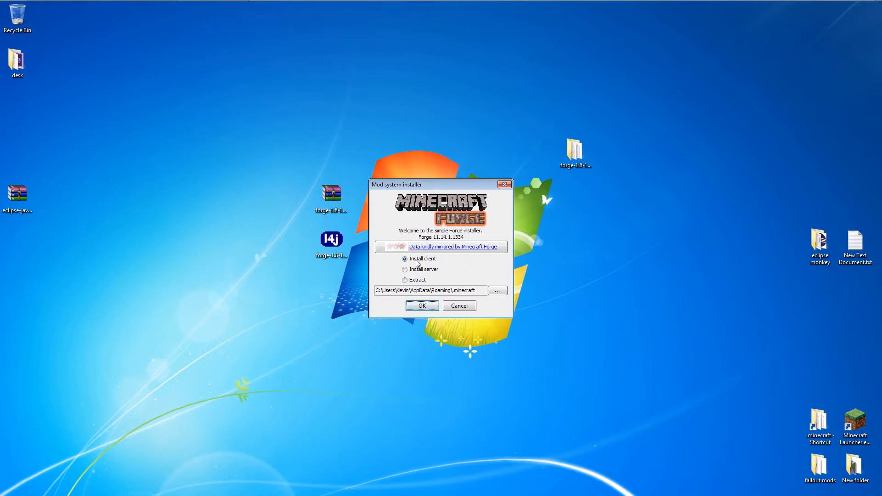
click(405, 258)
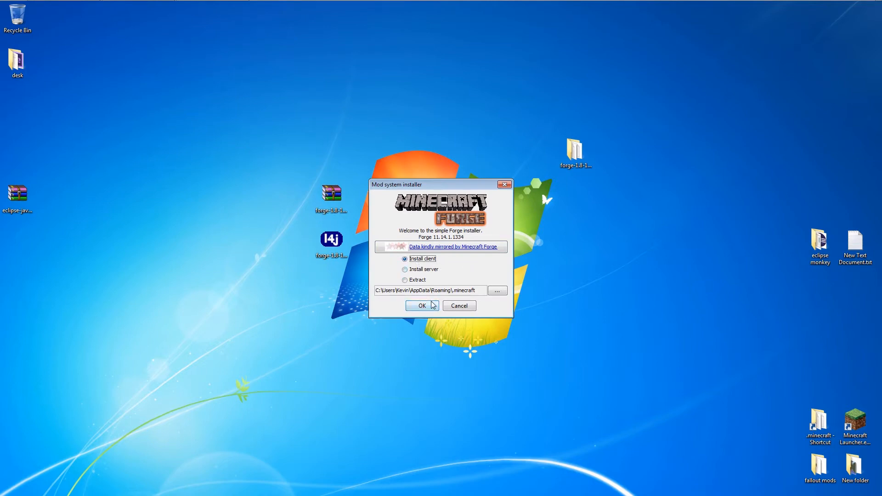
click(421, 305)
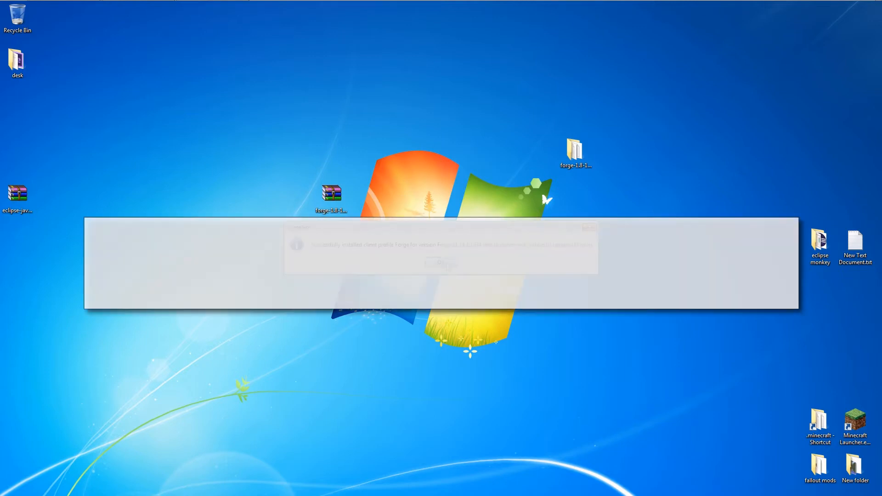
click(440, 263)
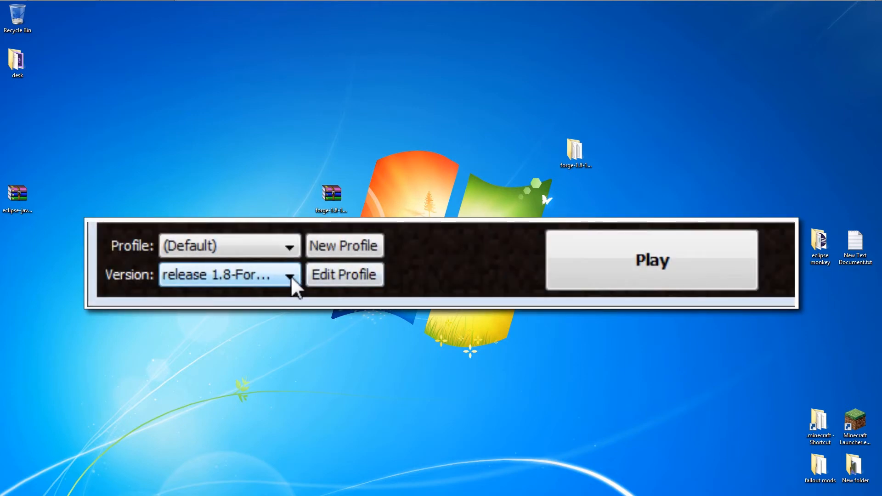
Launch Minecraft using the Forge profile in the launcher, then quit the game.
click(289, 276)
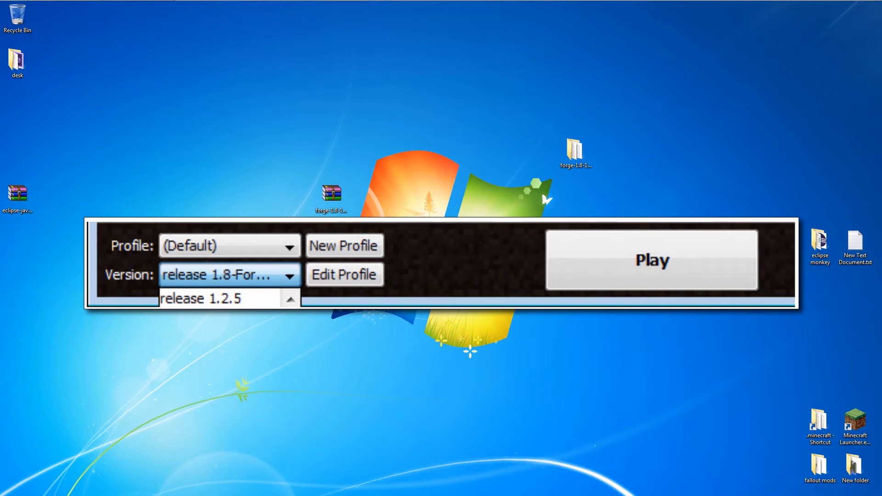
click(228, 275)
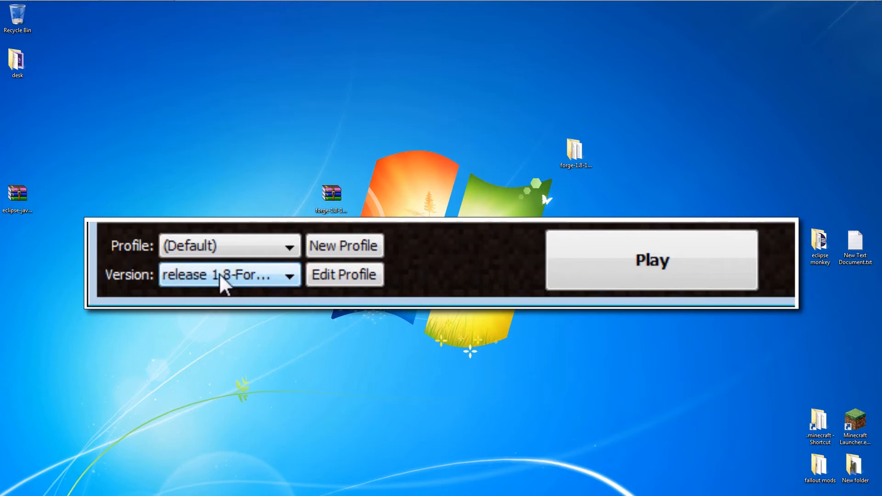
mouse_move(260, 288)
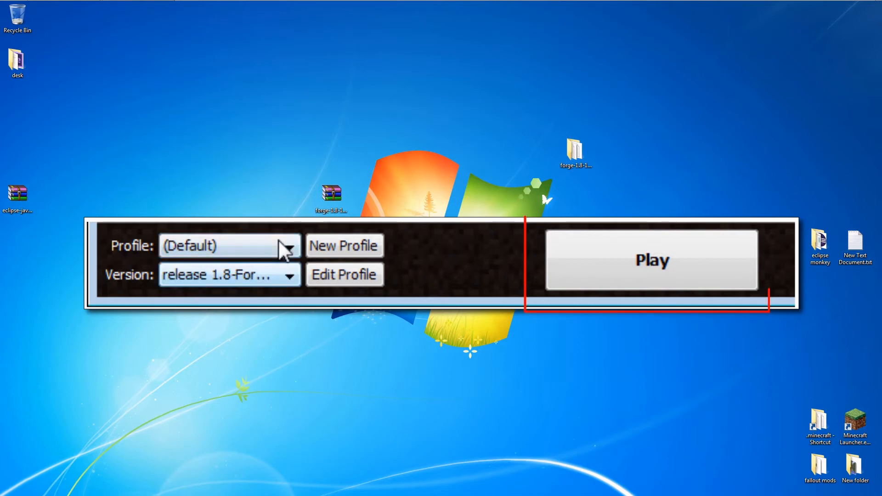
click(228, 246)
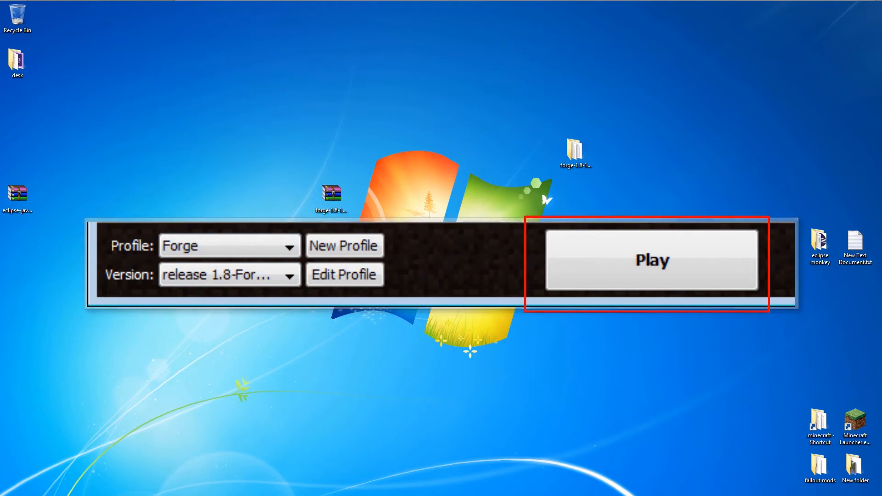
click(651, 259)
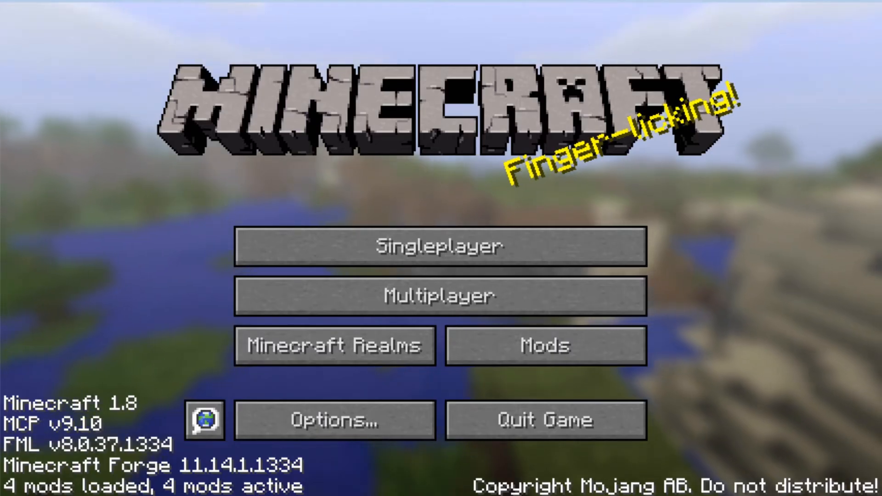
mouse_move(544, 345)
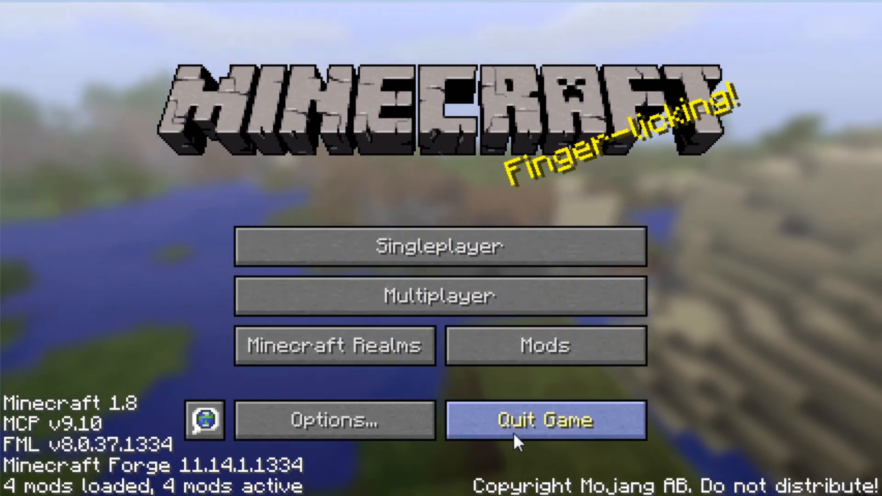
click(544, 420)
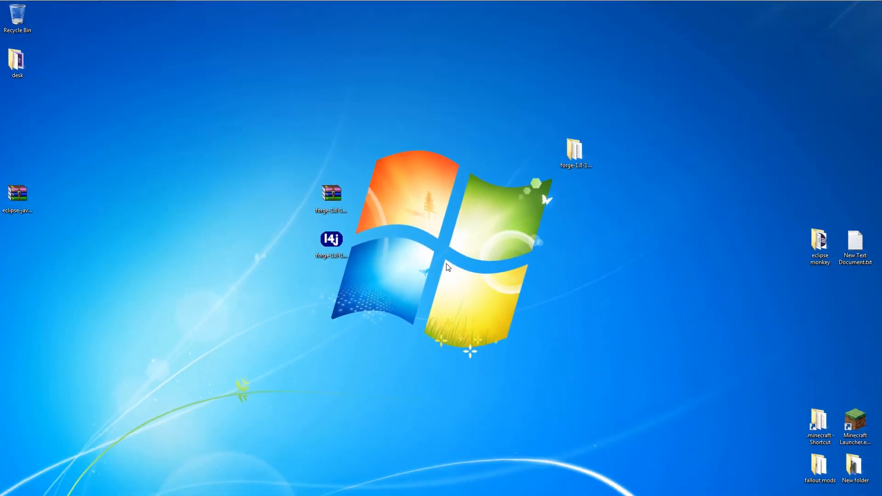
mouse_move(366, 290)
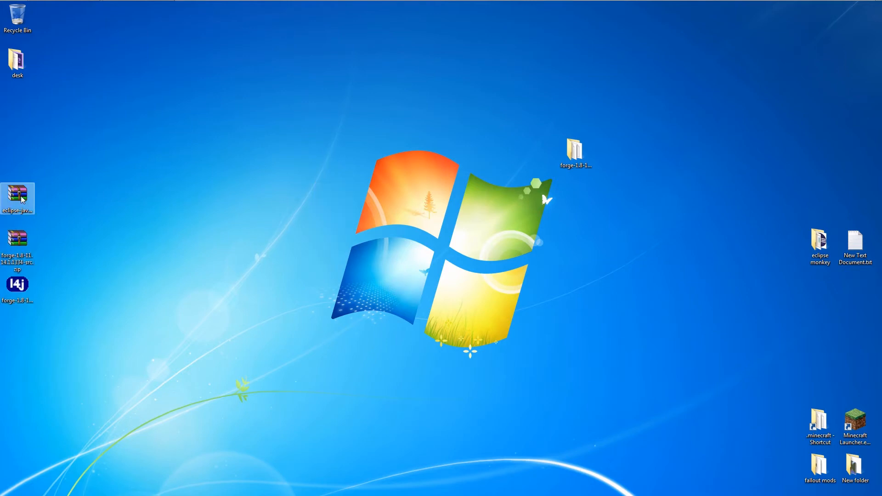
Extract the Eclipse zip to the eclipse-java-luna-SR2-win32-x86_64 folder.
right_click(18, 198)
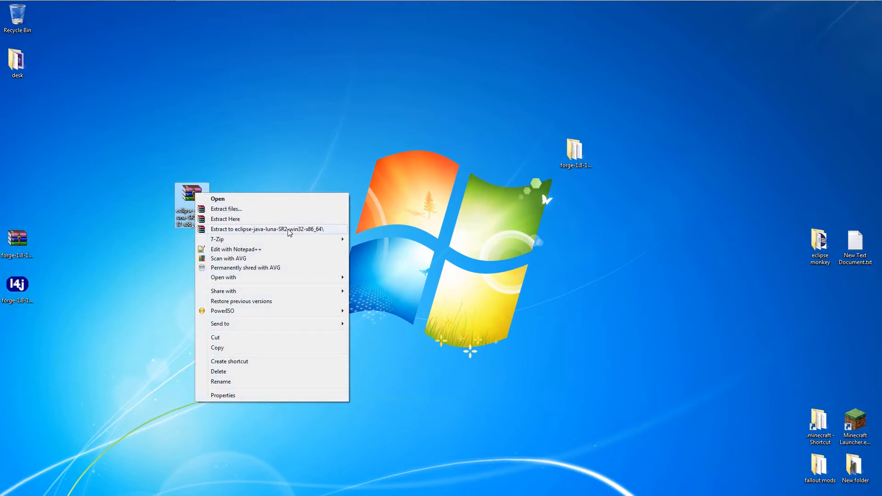
click(269, 229)
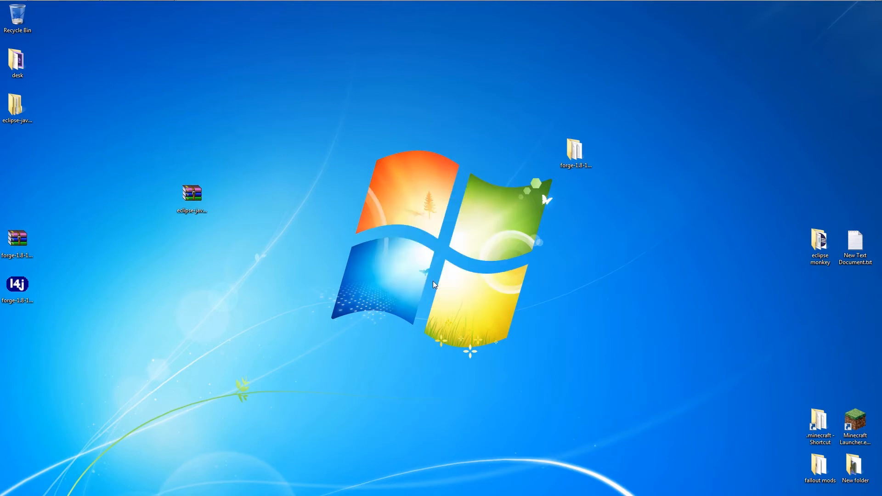
Create decomp.bat from a new text document in the Forge folder and open it in Notepad++.
click(17, 107)
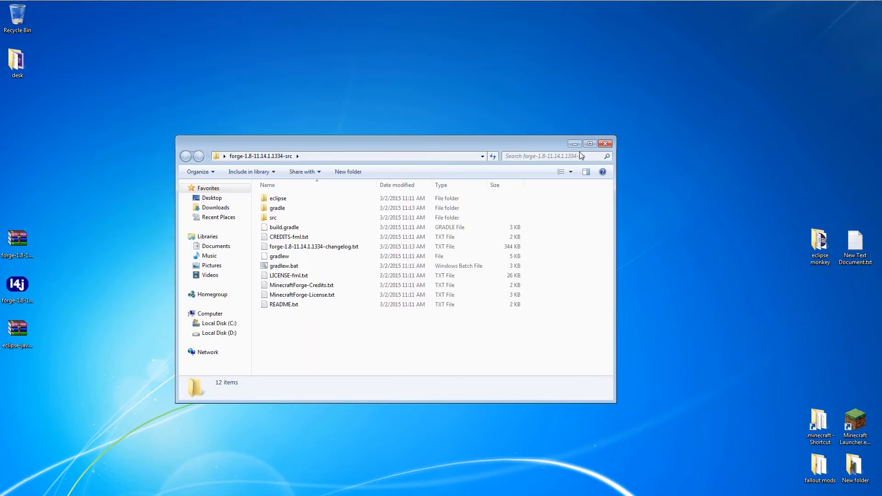
mouse_move(331, 337)
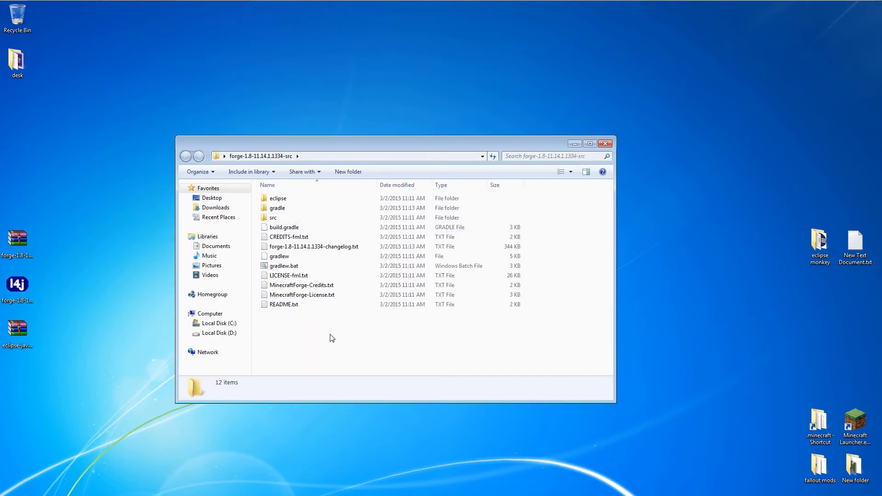
right_click(331, 337)
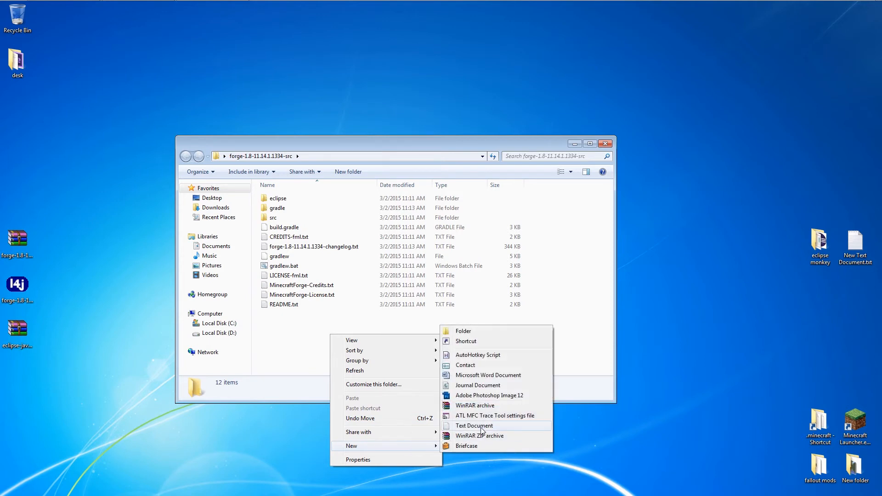
click(474, 426)
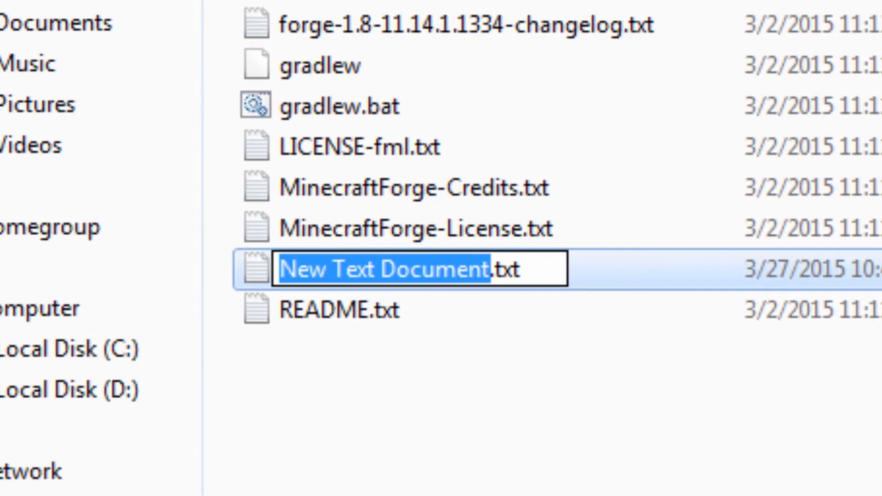
text(dec.txt)
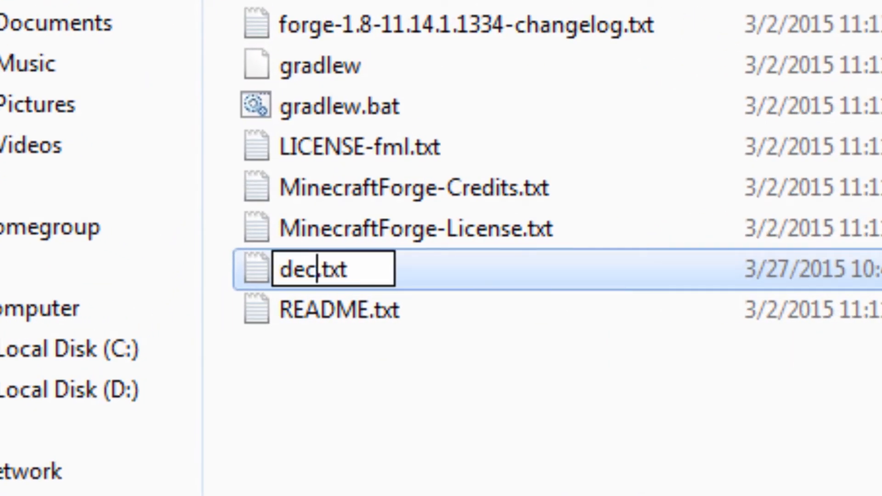
text(omp)
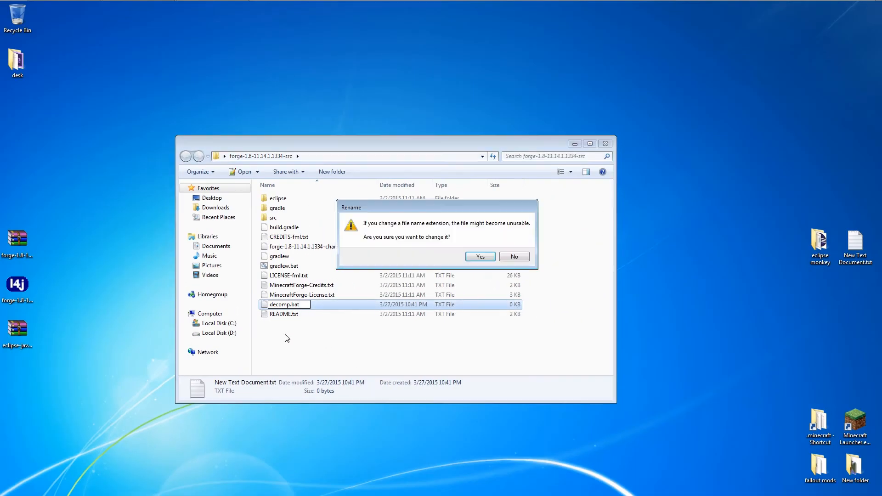
click(479, 257)
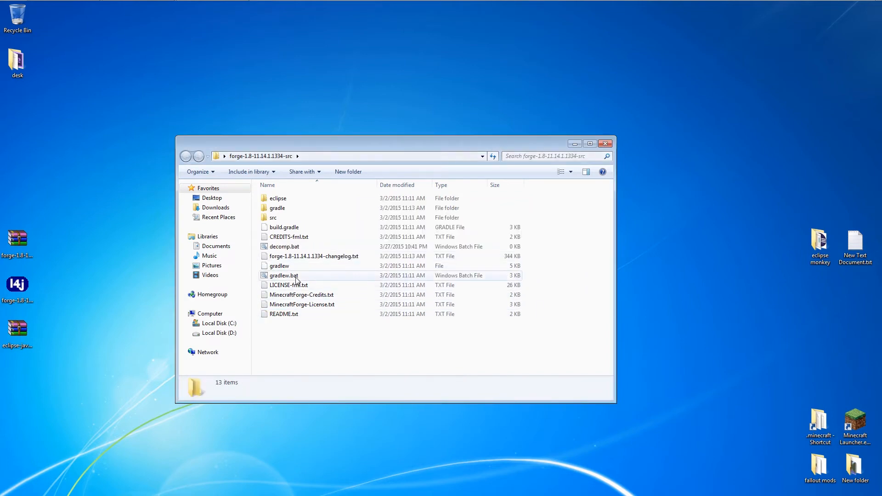
right_click(284, 246)
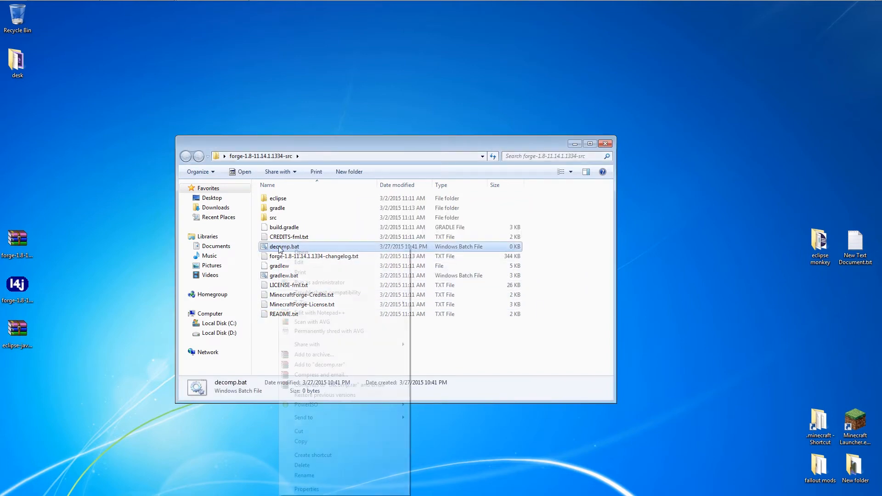
click(318, 313)
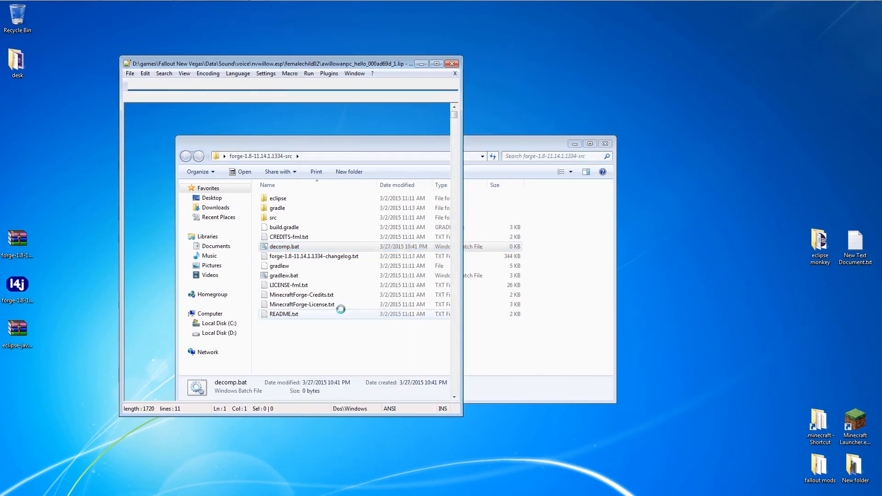
Write 'gradlew setupDecompWorkspace eclipse' into decomp.bat, save it, and close Notepad++.
double_click(284, 246)
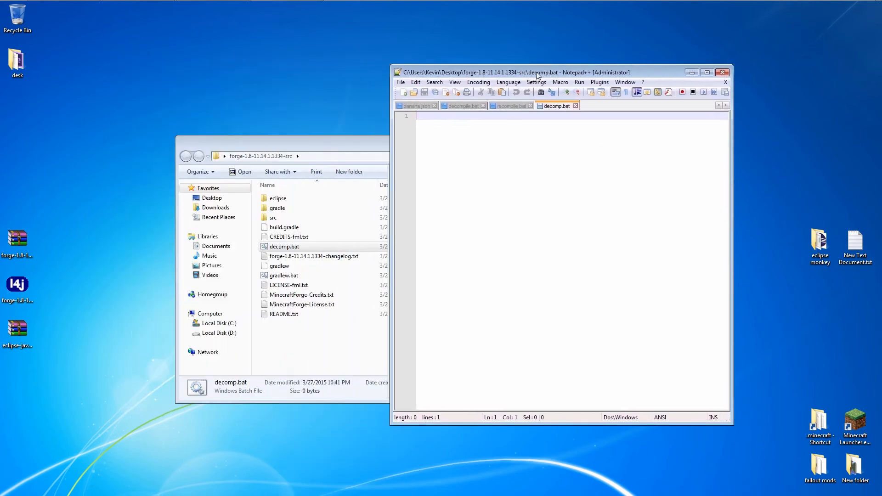
drag(534, 72, 539, 77)
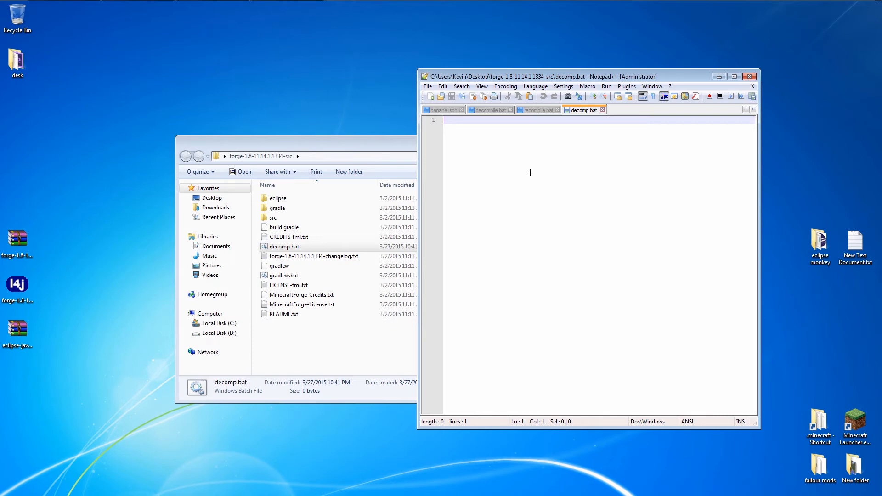
text(grad)
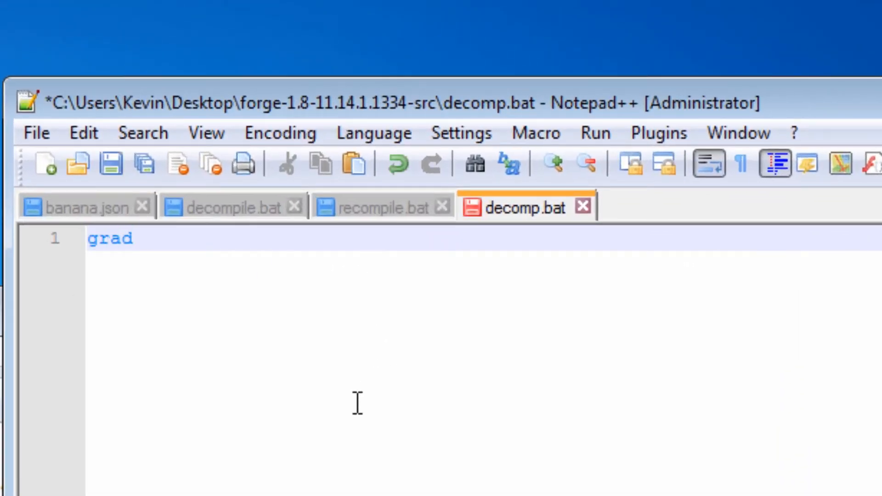
text(lew setupDe)
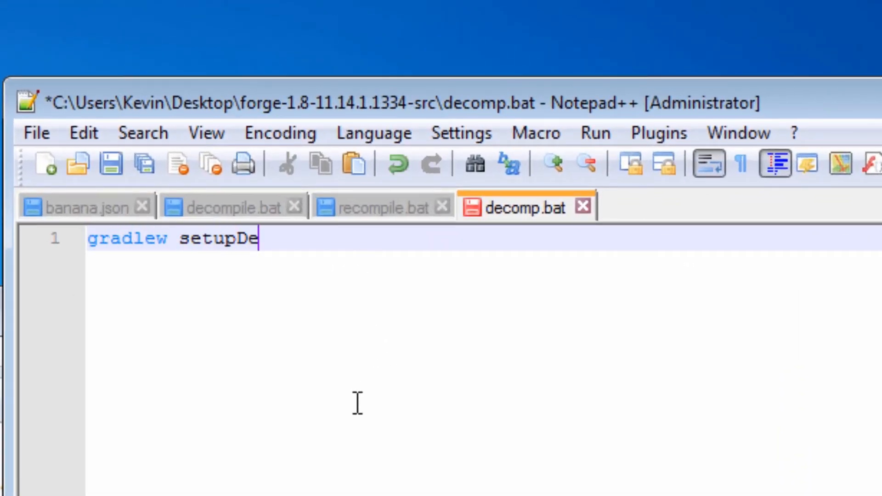
text(compWorkspace)
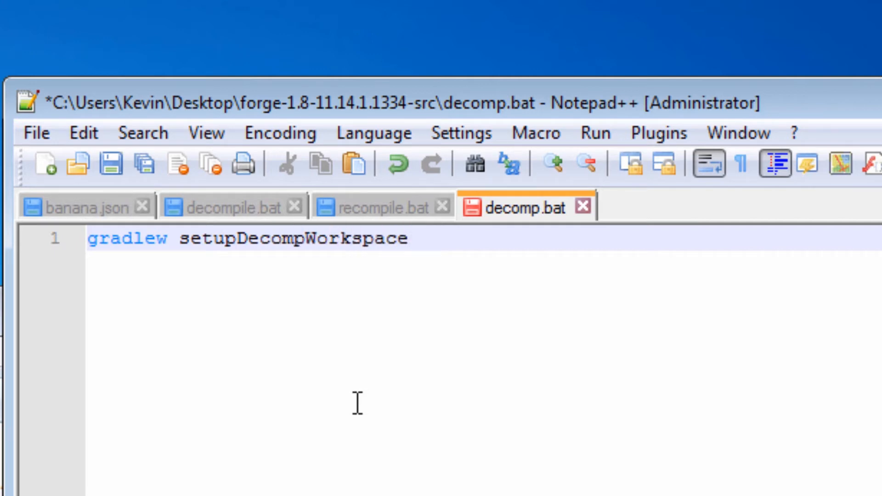
text(eclipse)
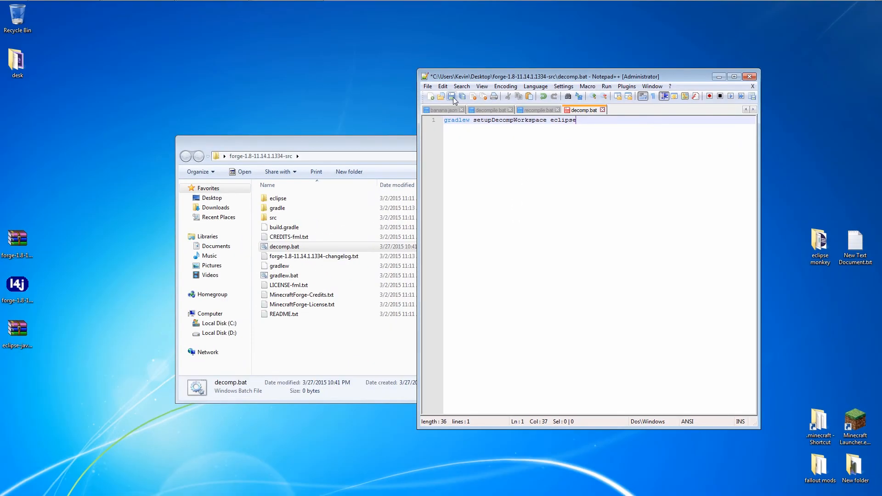
click(452, 96)
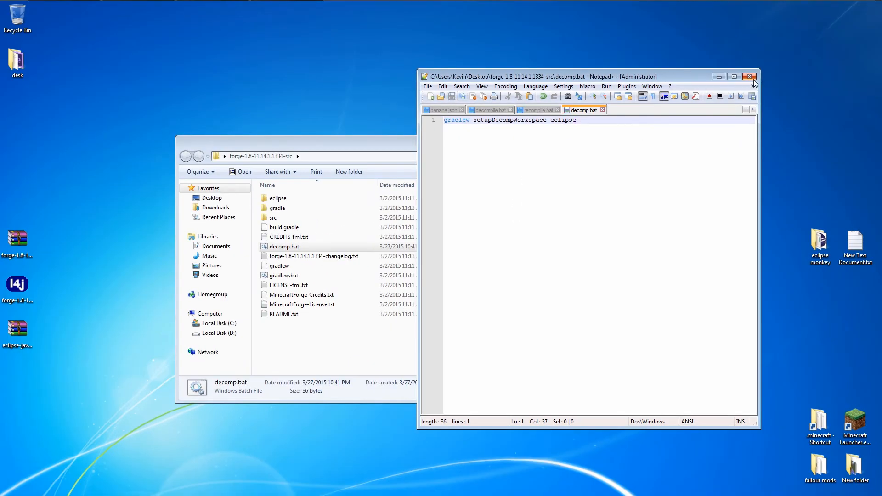
click(750, 76)
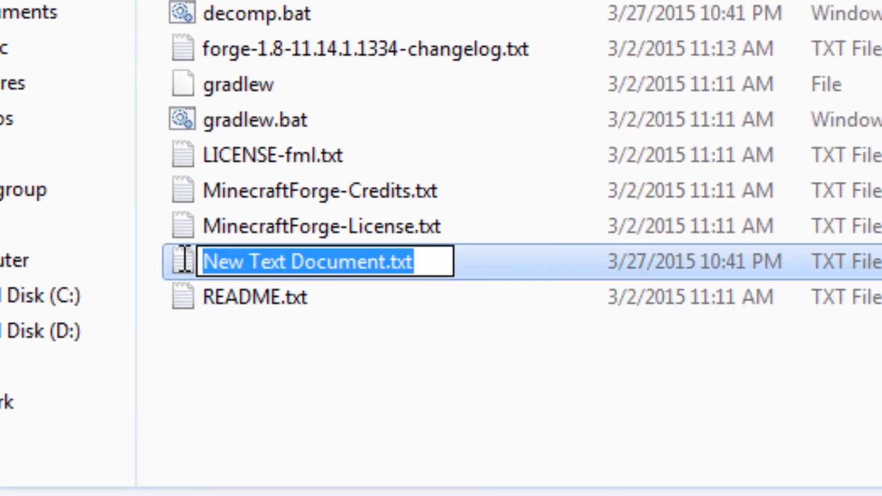
Rename the new text document to recompile.bat.
text(recomp)
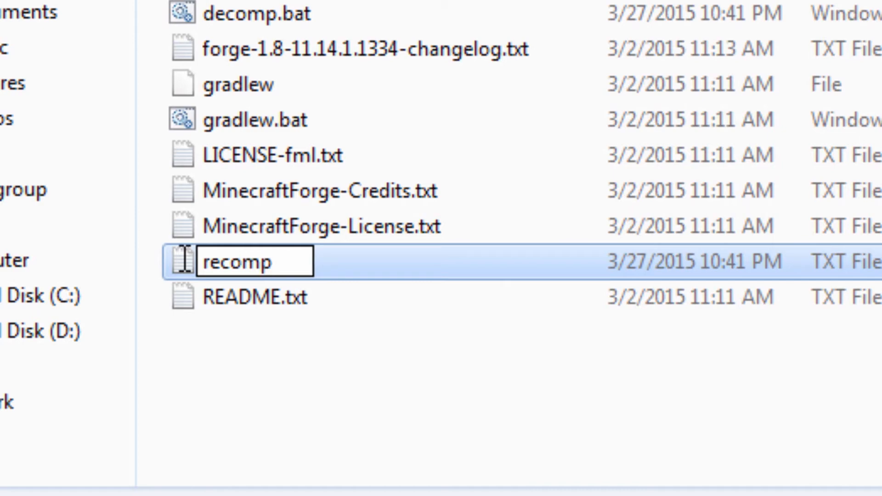
text(ile.bat)
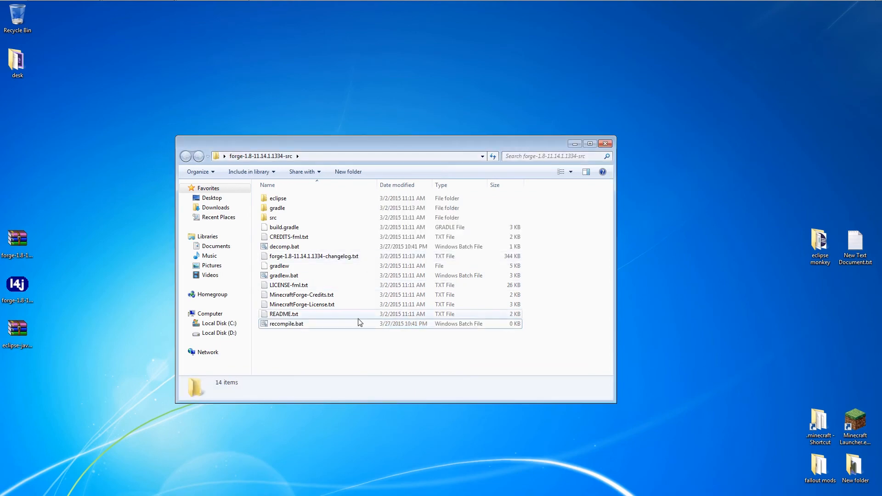
right_click(287, 324)
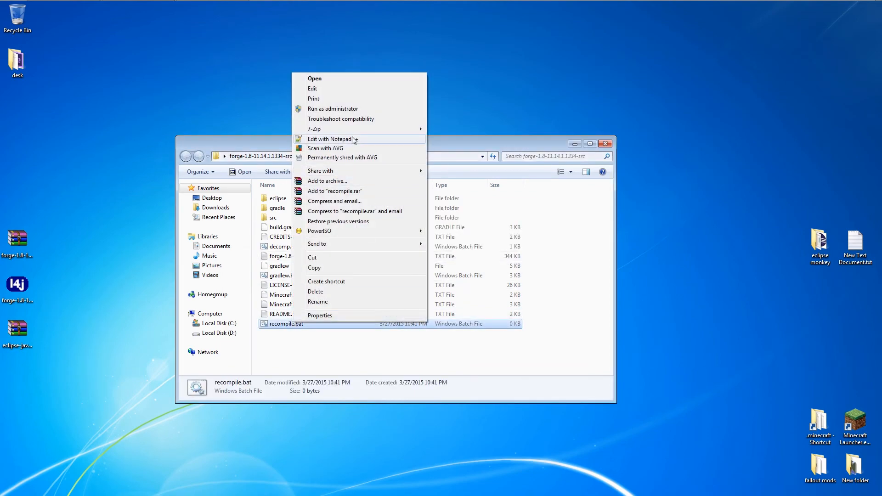
Write 'gradlew build' into recompile.bat with Notepad++, save it, and close the editor.
click(333, 139)
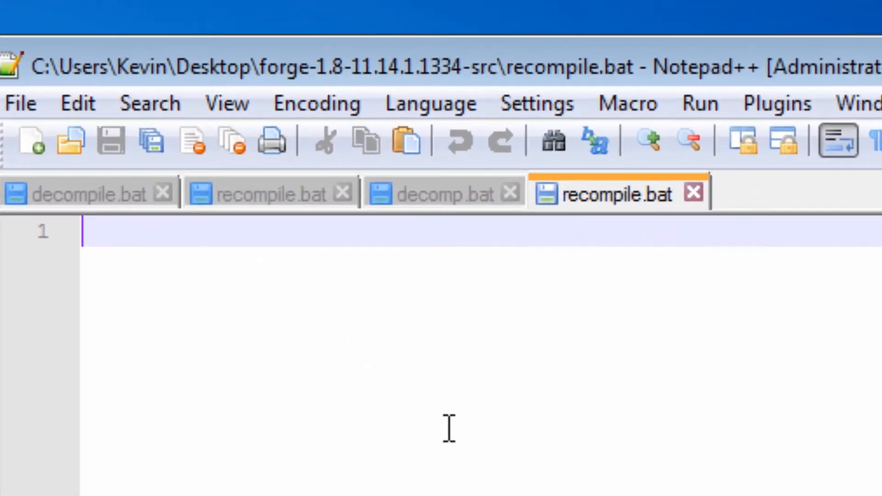
text(gradlew)
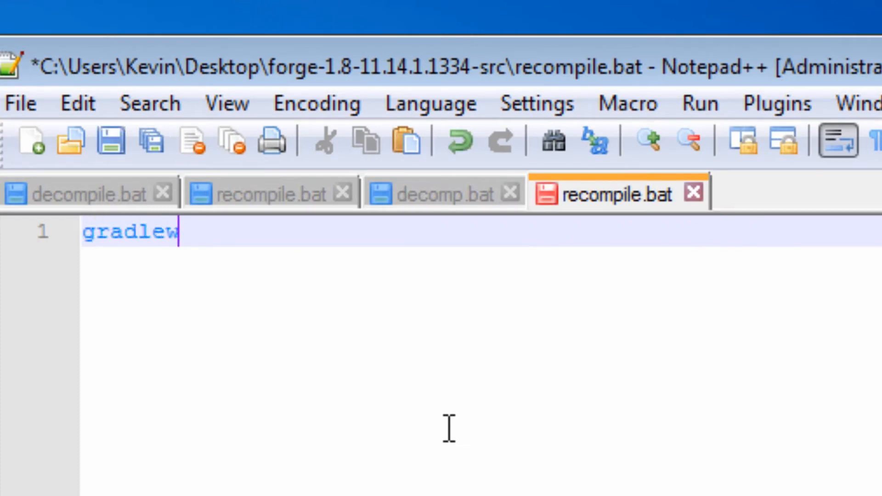
text(b)
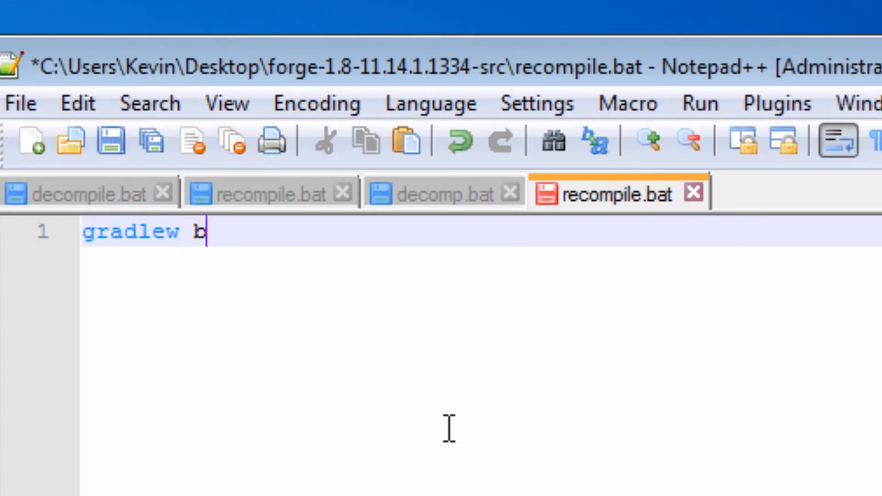
text(uild)
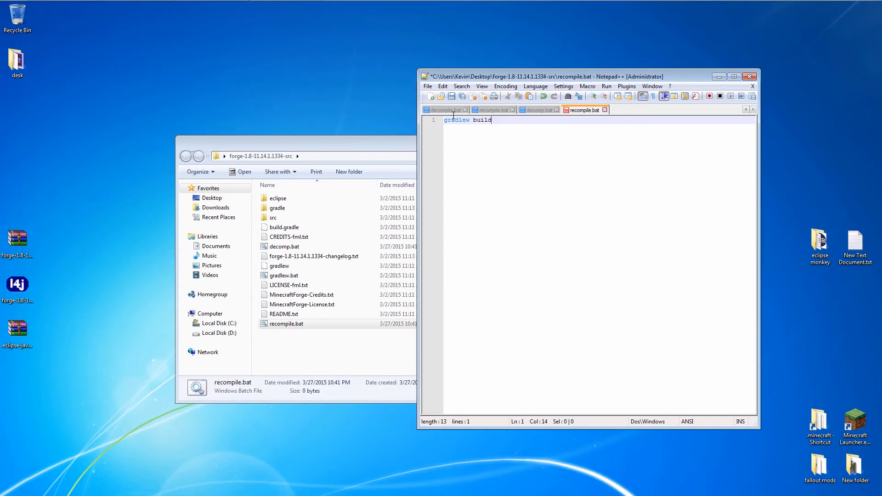
click(452, 96)
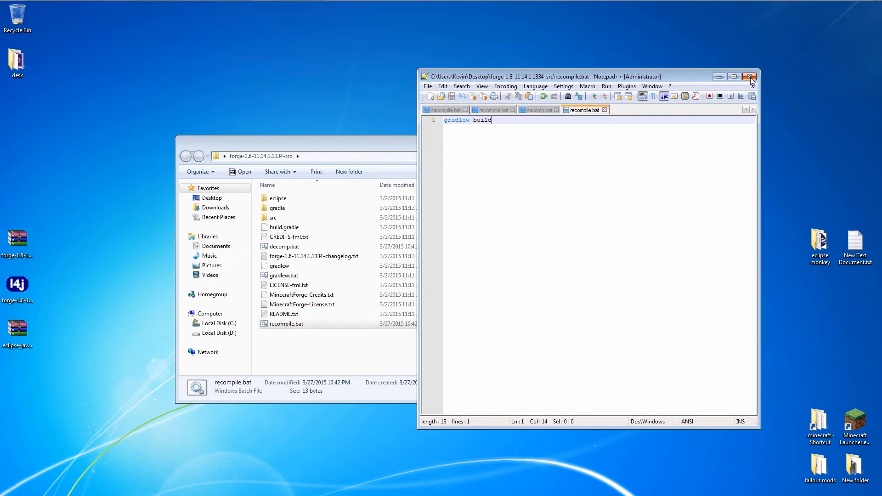
click(750, 76)
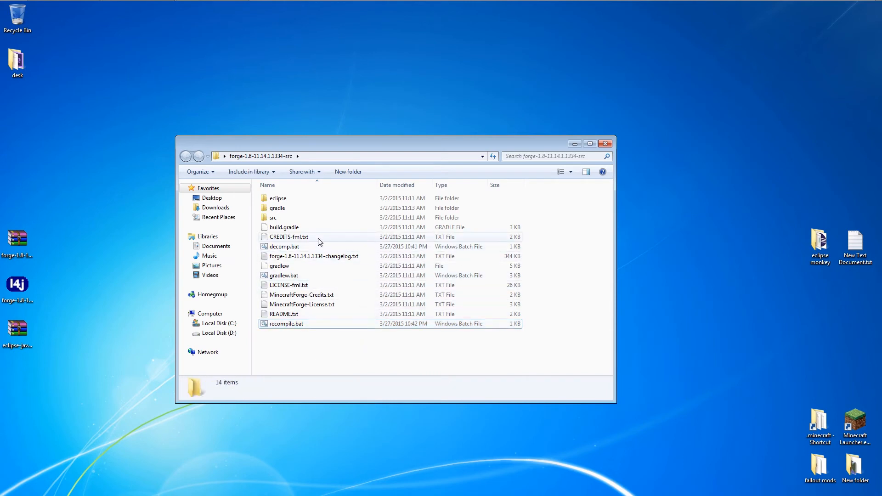
Run decomp.bat, centre its console, and close it after BUILD SUCCESSFUL.
click(284, 246)
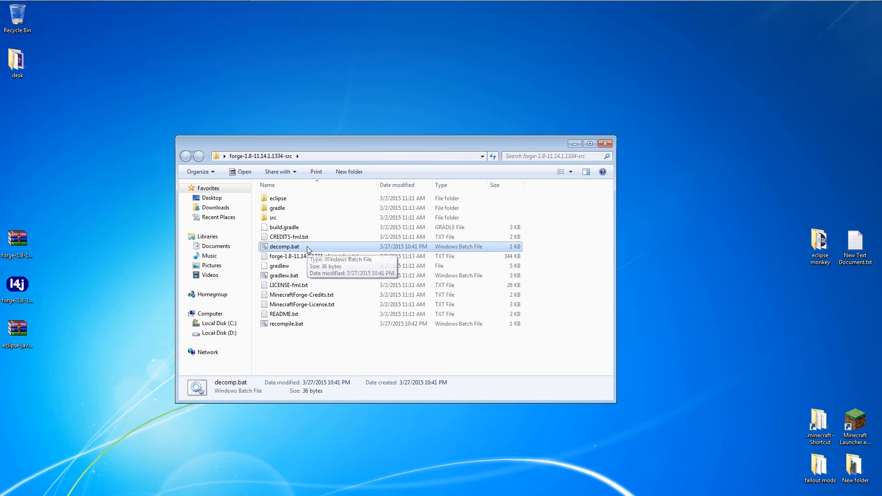
double_click(284, 246)
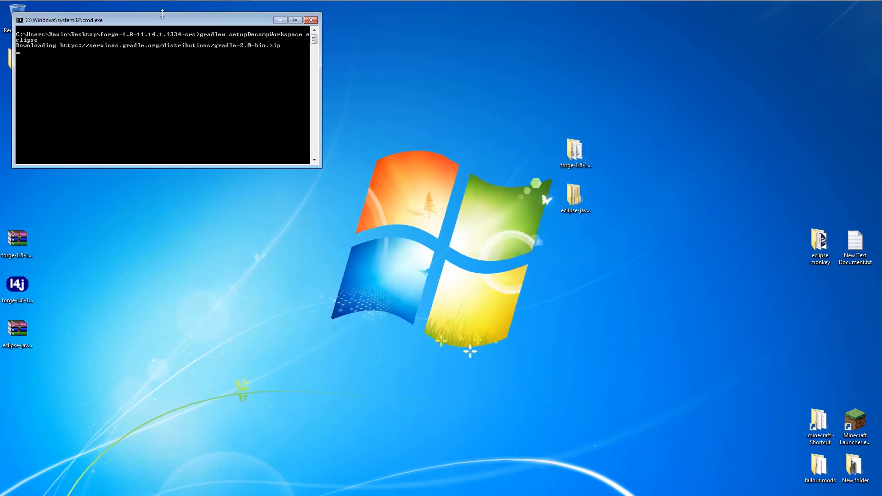
drag(163, 20, 426, 179)
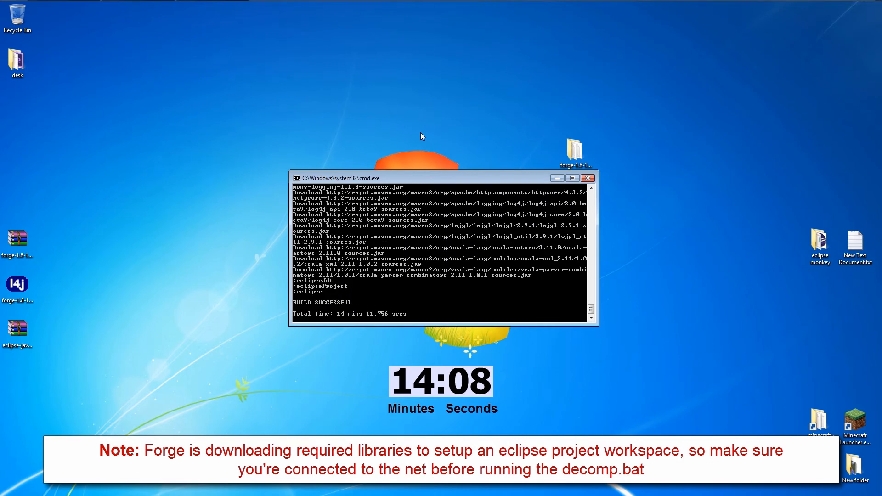
click(589, 177)
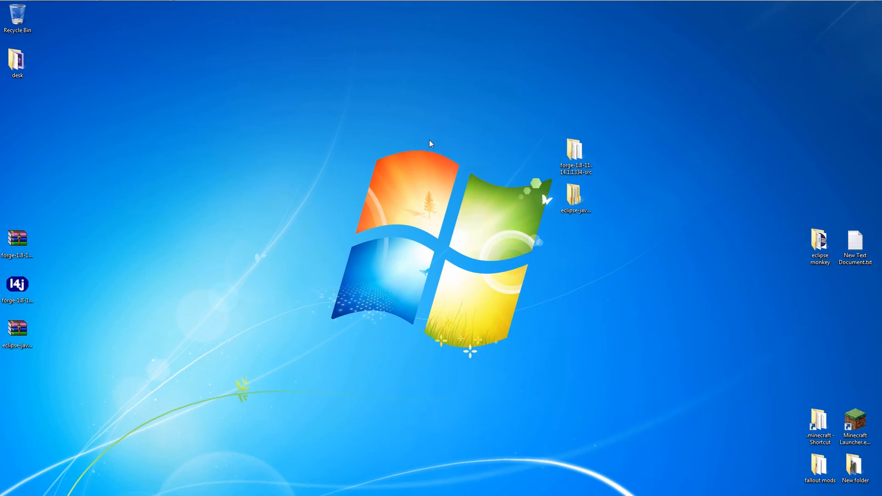
Open the eclipse-java-luna folder on the desktop and launch eclipse.exe.
click(576, 203)
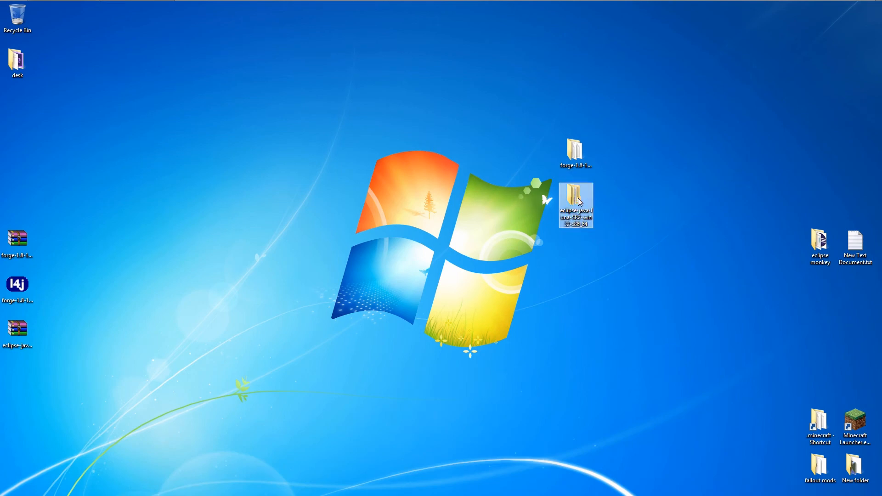
double_click(575, 204)
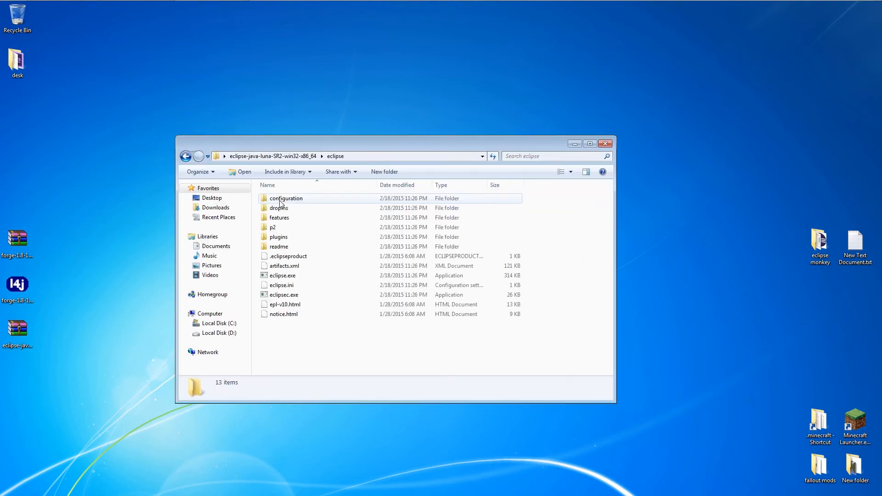
click(282, 276)
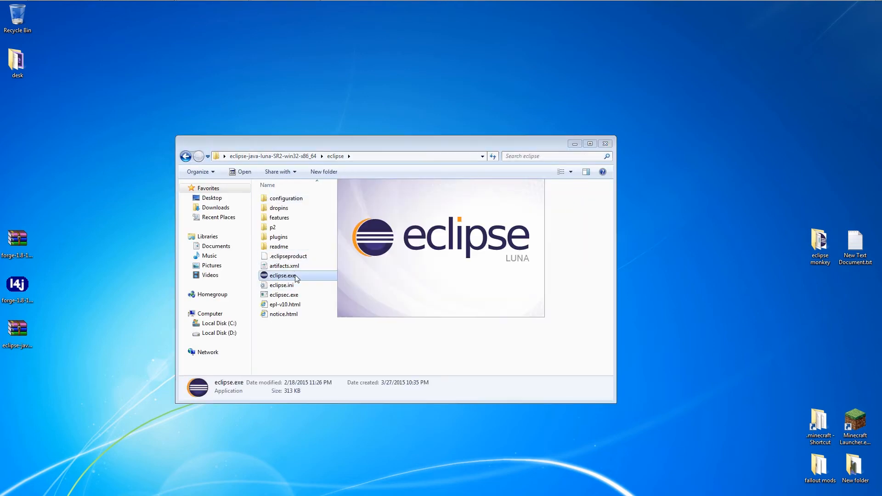
double_click(283, 275)
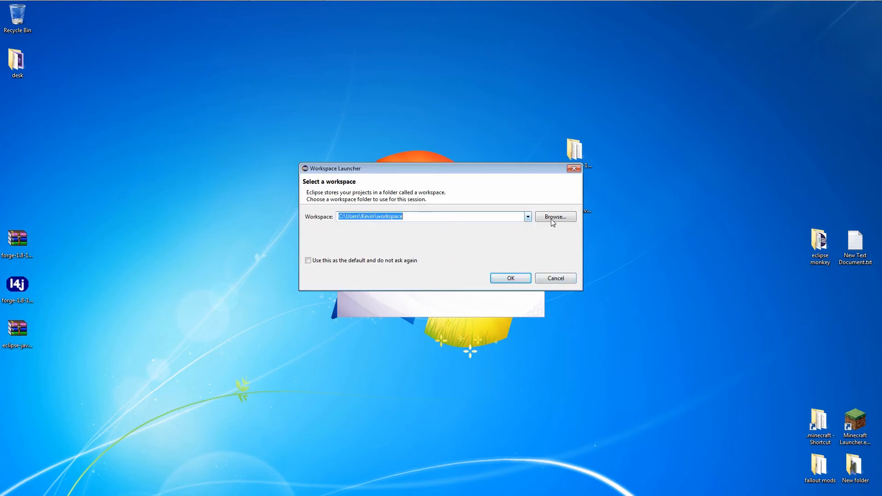
Pick Desktop > forge-1.8-11.14.1.1334-src > eclipse as the default Eclipse workspace.
click(554, 216)
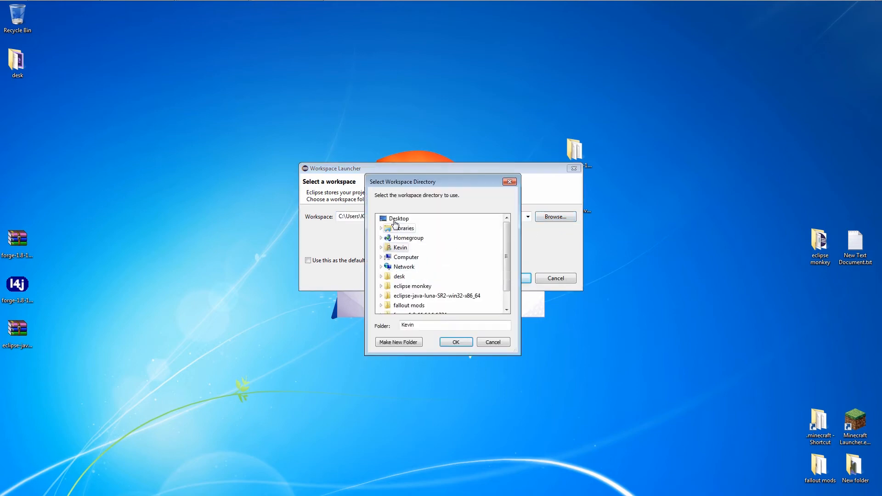
scroll(down, 3)
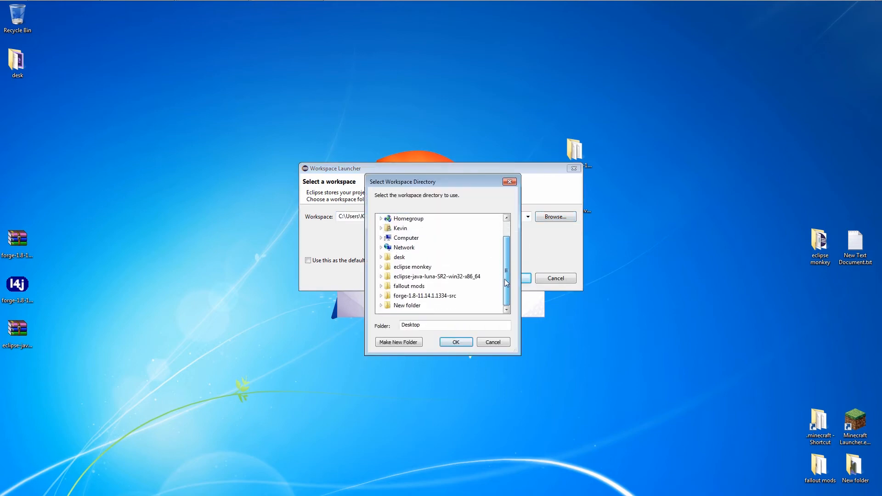
click(424, 305)
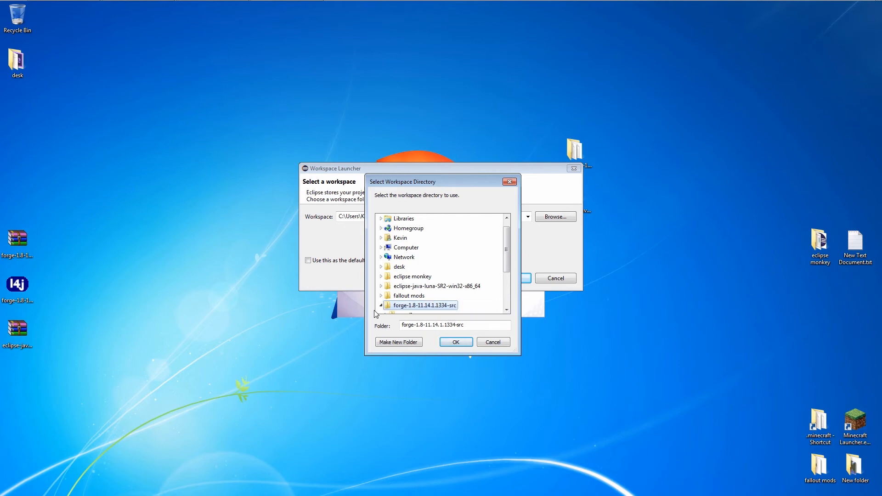
click(382, 305)
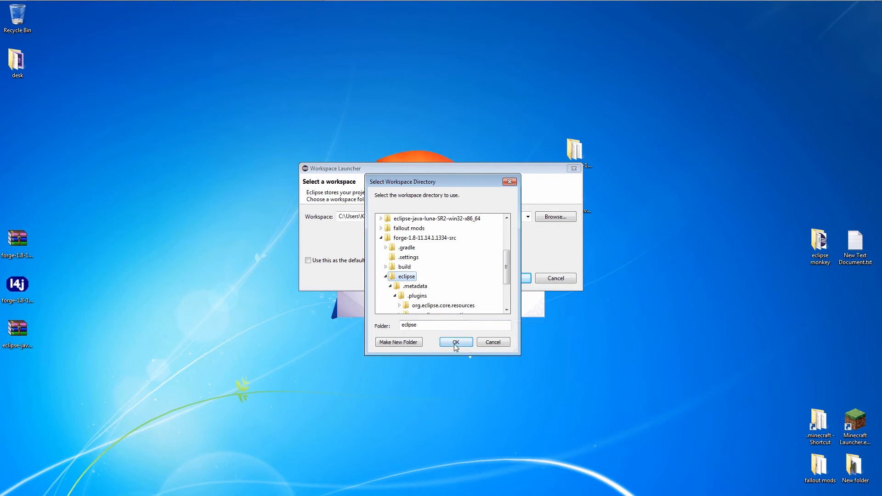
click(456, 342)
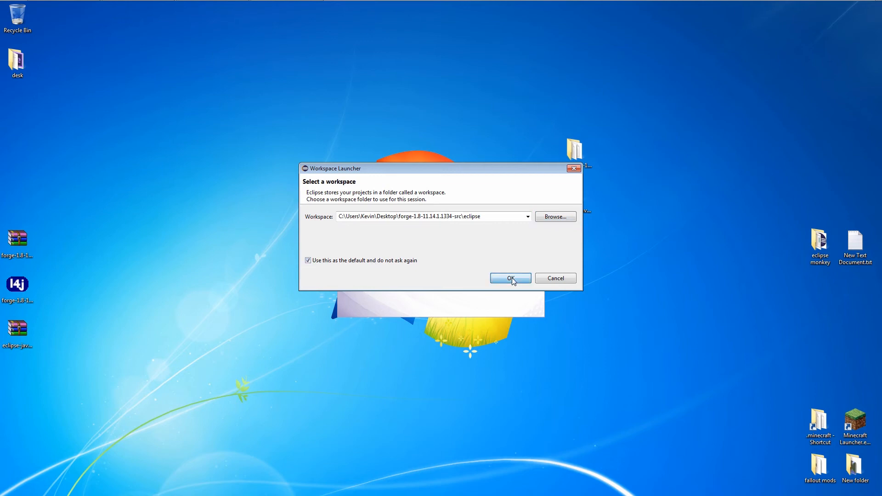
Accept the Forge workspace and let Eclipse load the Minecraft project.
click(509, 278)
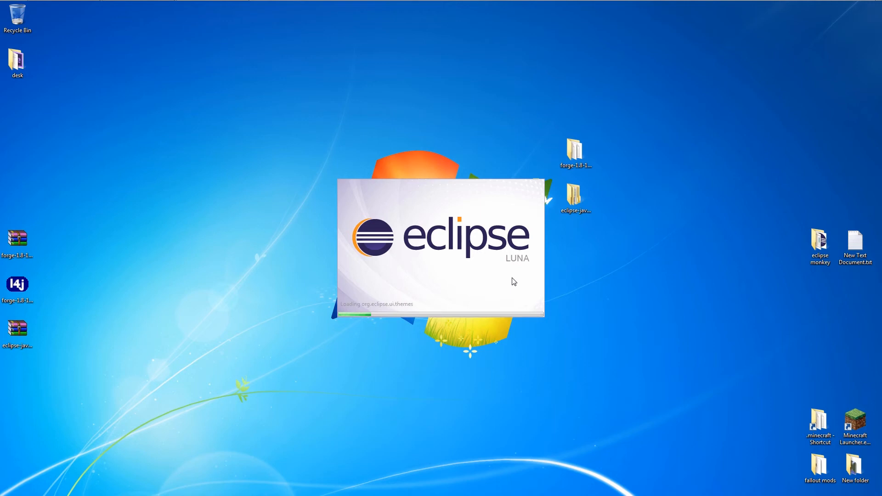
mouse_move(598, 228)
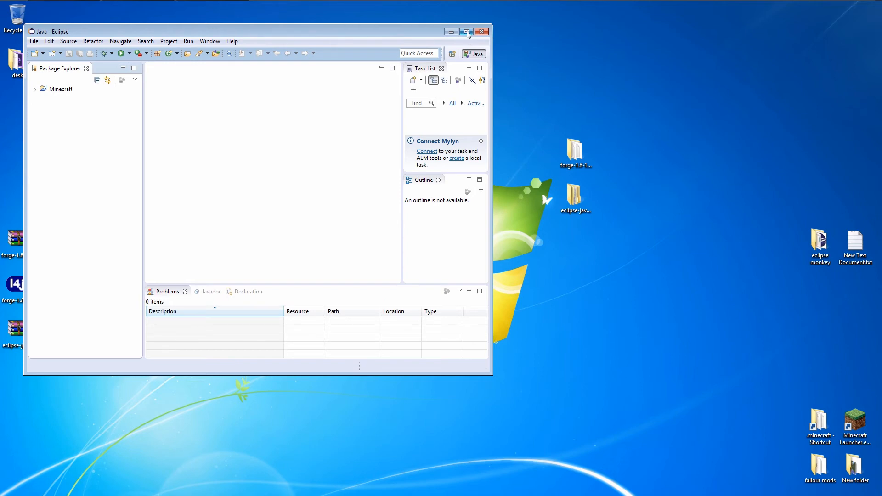
Maximize Eclipse and expand the Minecraft project to show ExampleMod.java and mcmod.info.
click(466, 32)
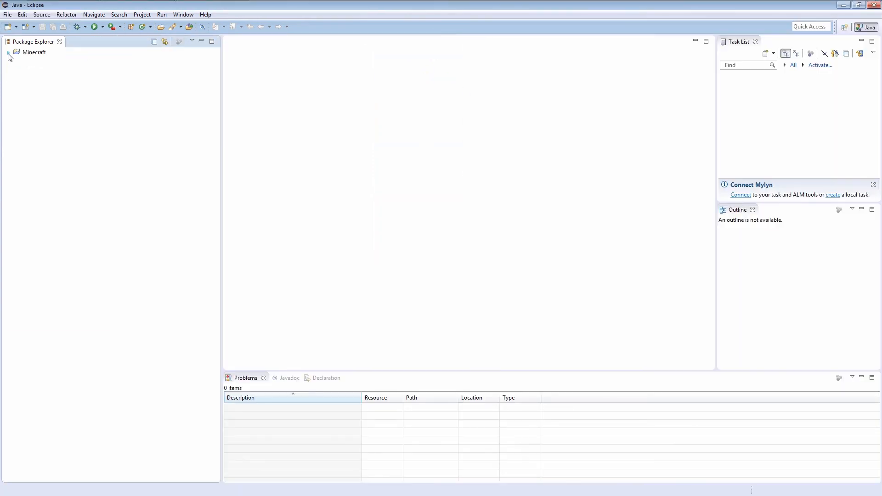
click(8, 52)
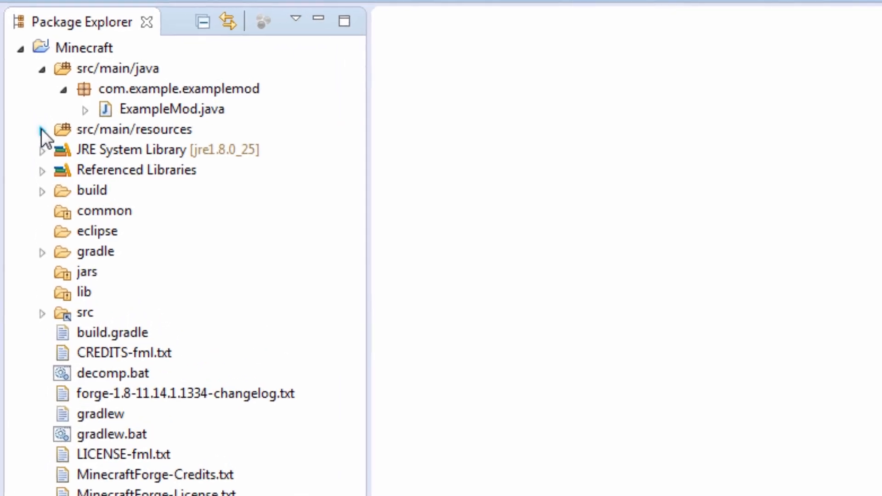
click(42, 129)
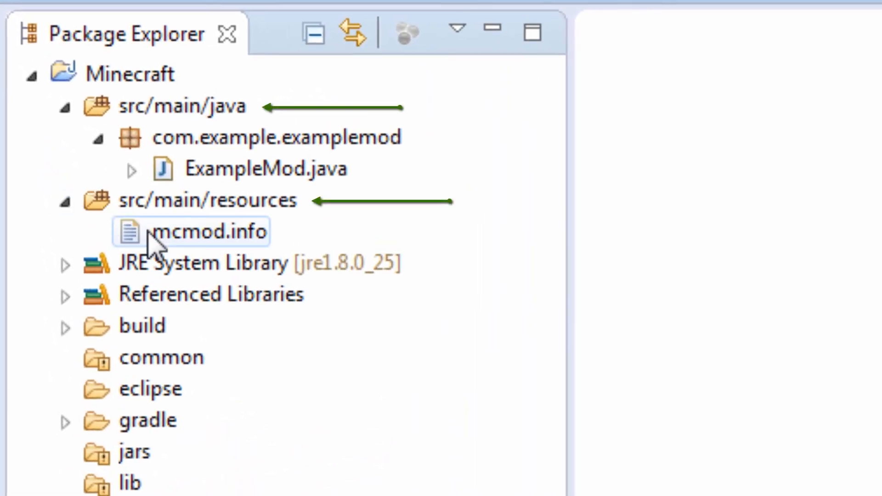
click(205, 200)
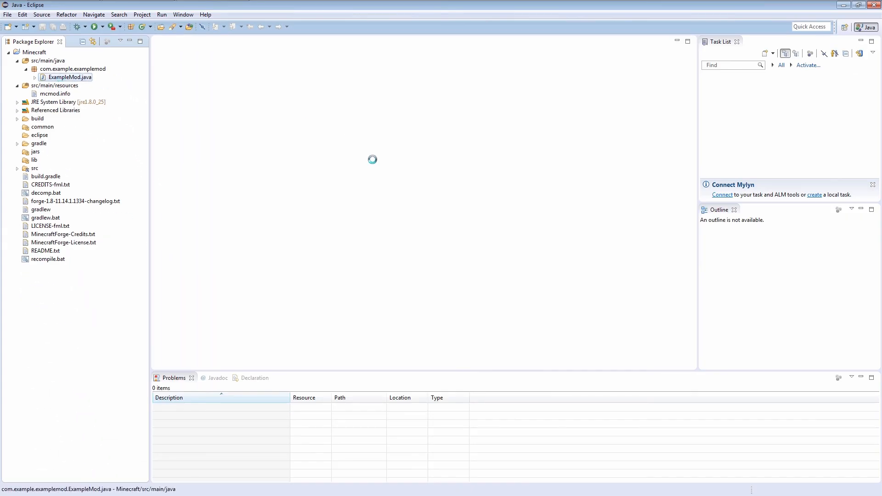
double_click(69, 77)
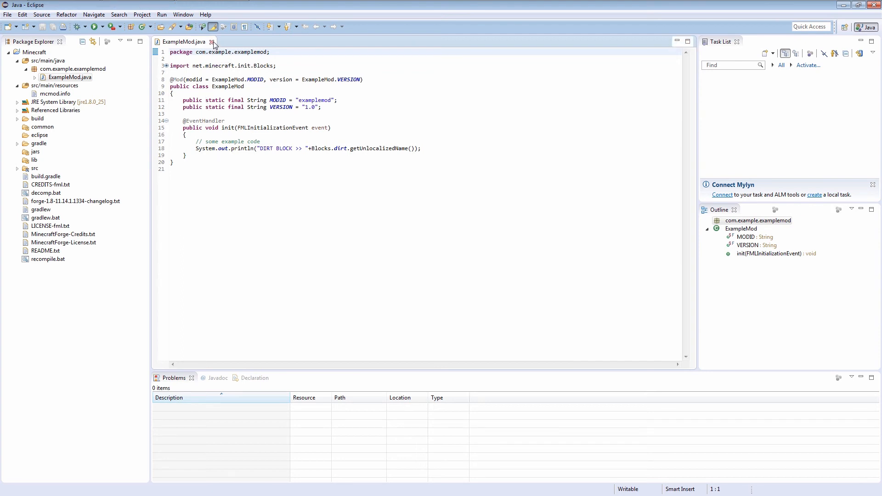
click(213, 42)
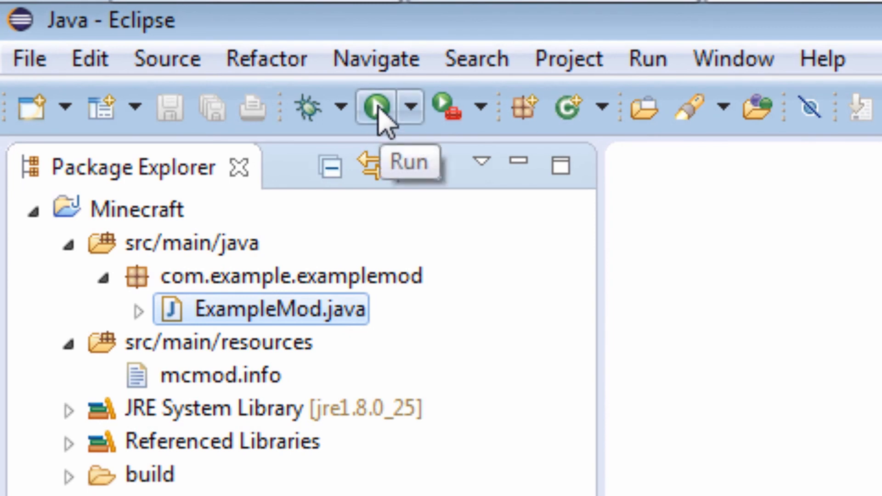
Launch the Forge Minecraft client from Eclipse and check Example Mod in the Mods list.
click(374, 107)
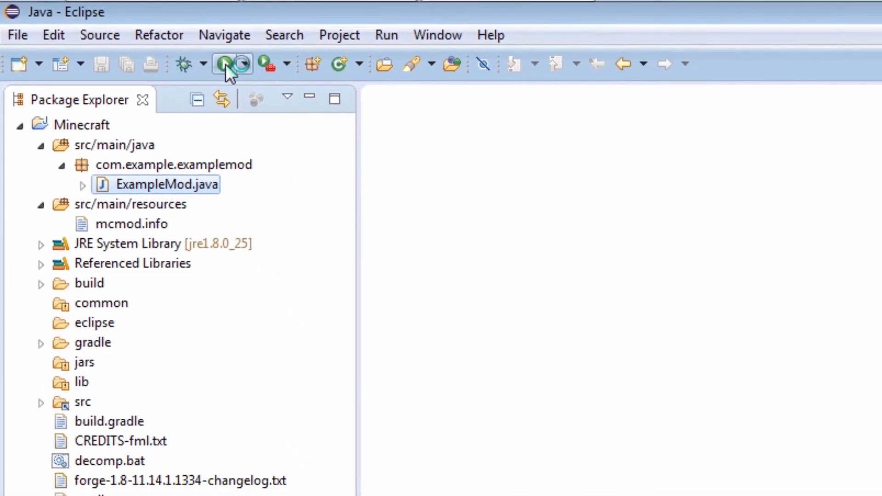
click(223, 64)
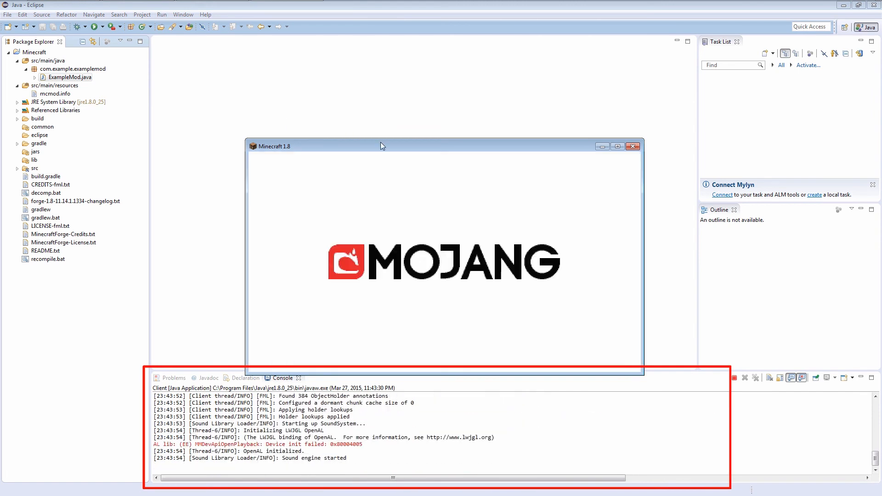
mouse_move(401, 165)
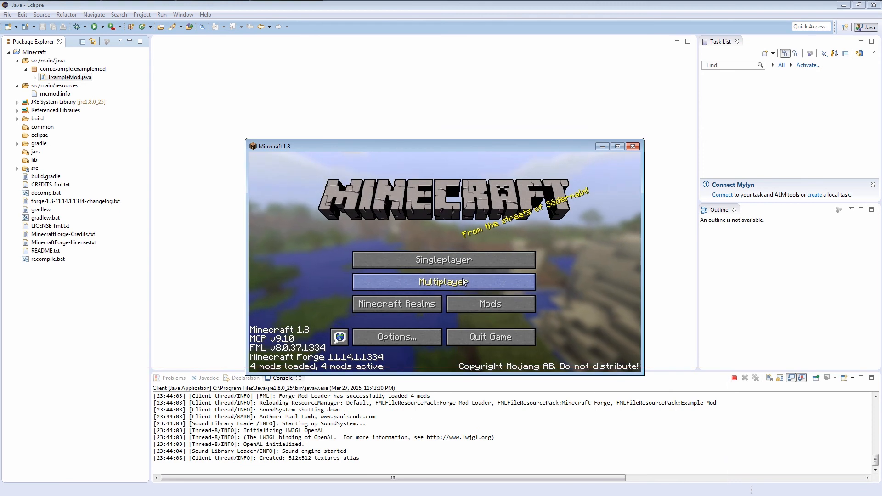
mouse_move(490, 304)
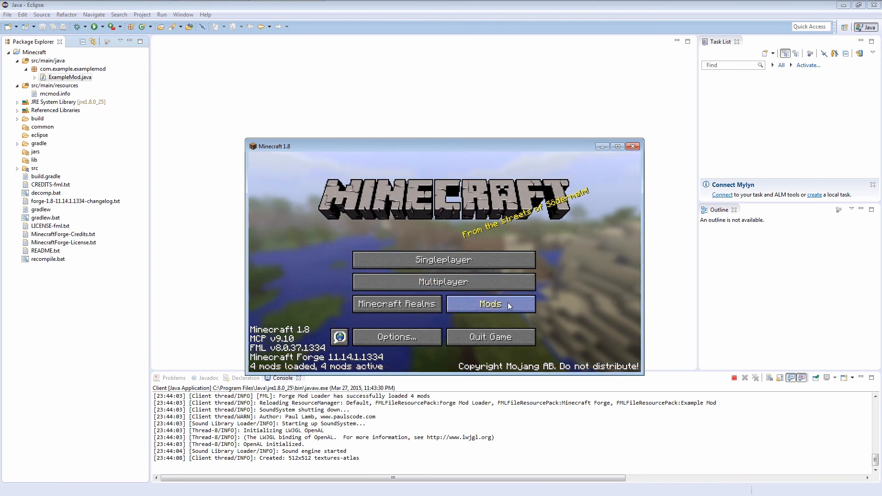
click(490, 304)
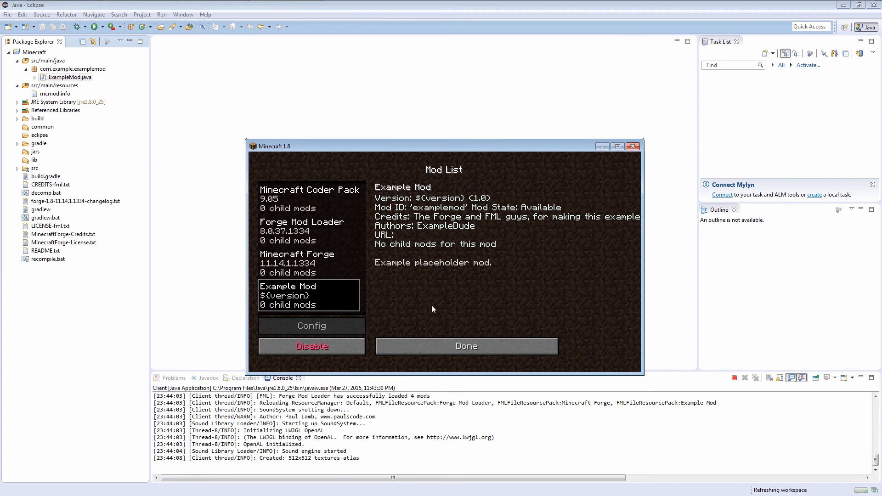
Close Minecraft and exit Eclipse.
click(465, 345)
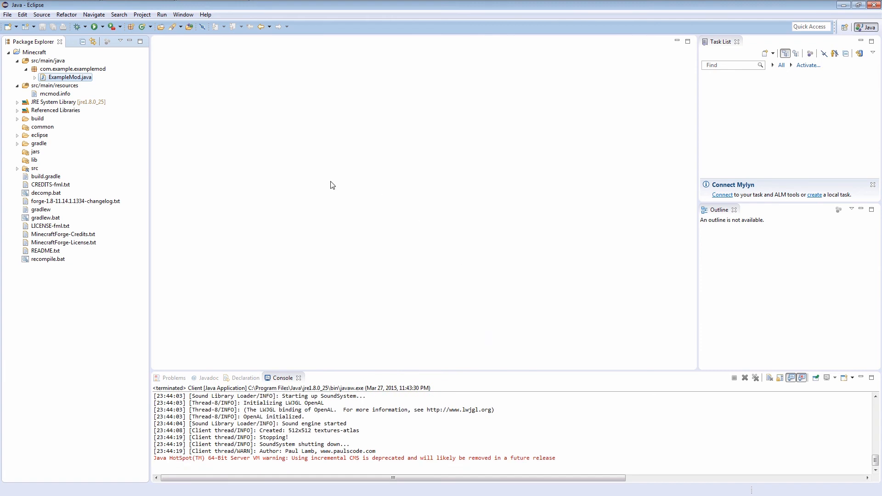
mouse_move(867, 18)
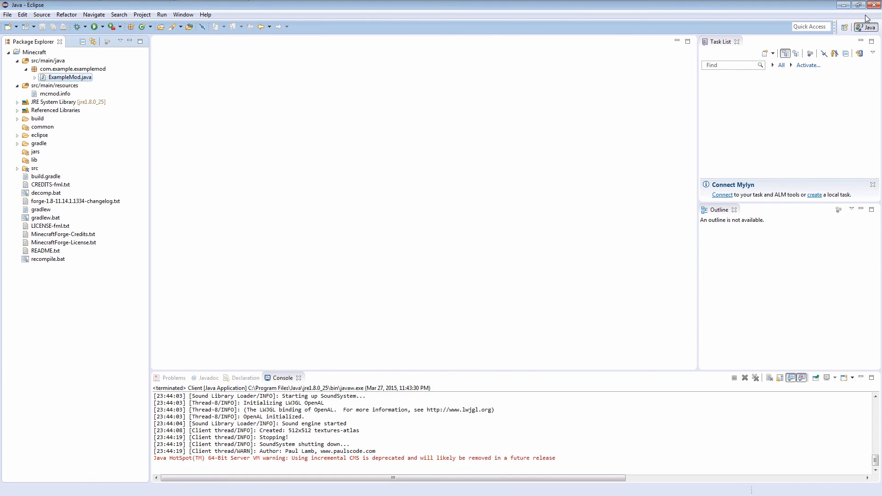
click(876, 4)
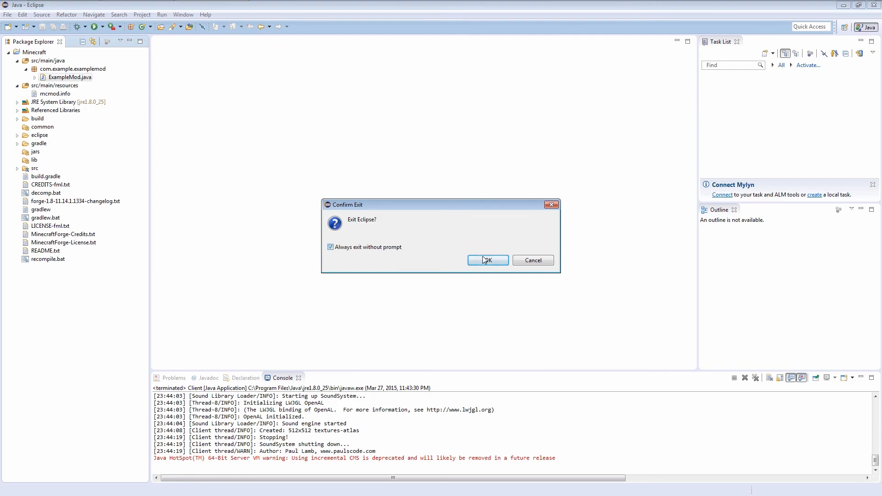
click(486, 260)
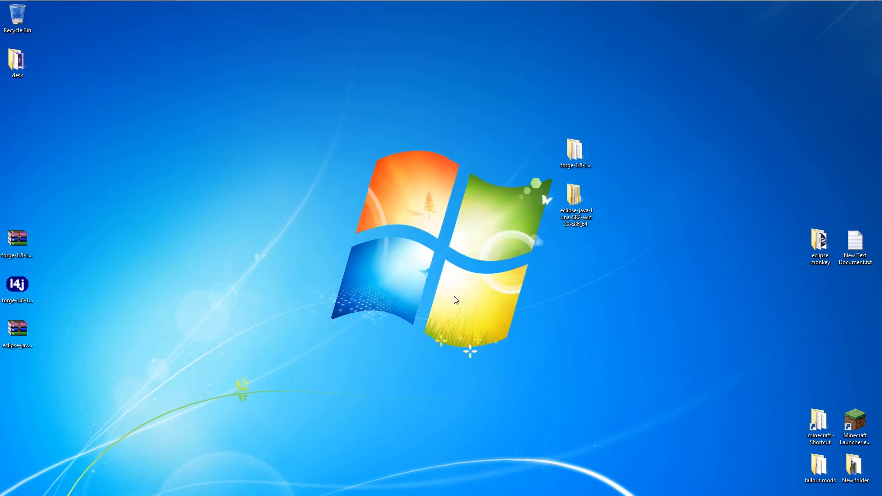
mouse_move(454, 296)
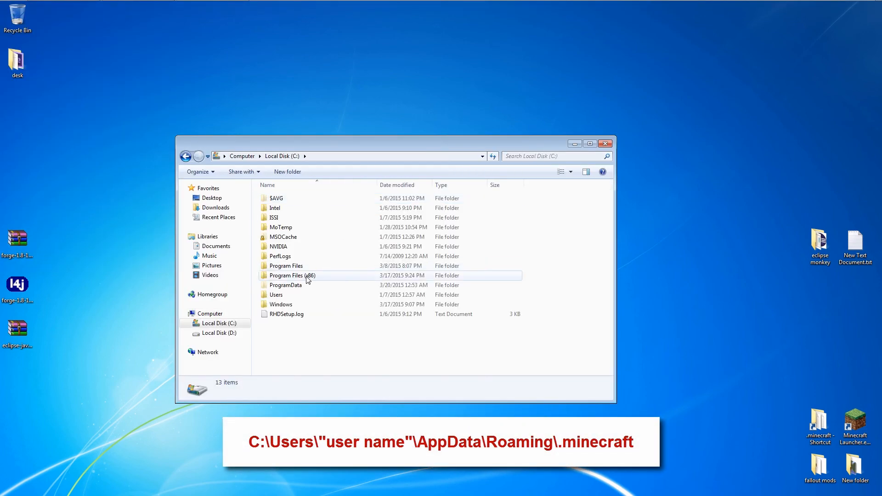
Navigate Users > user folder > AppData > Roaming > .minecraft and select the mods folder.
double_click(276, 295)
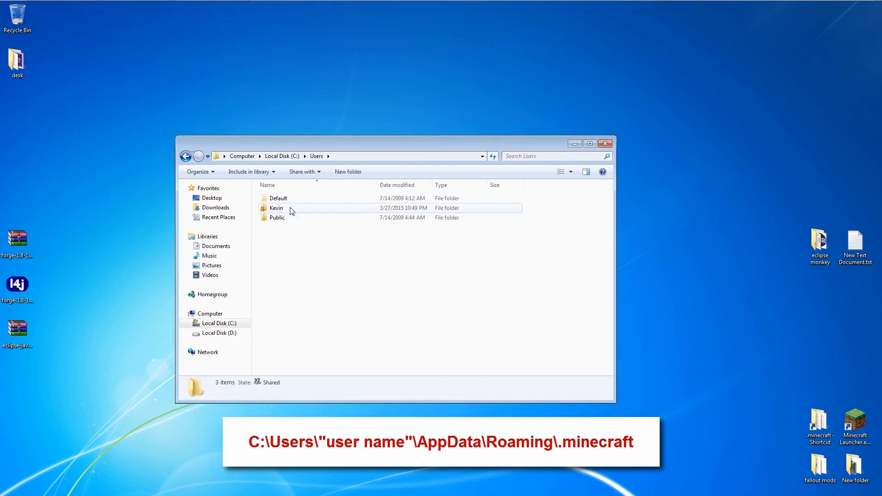
double_click(277, 208)
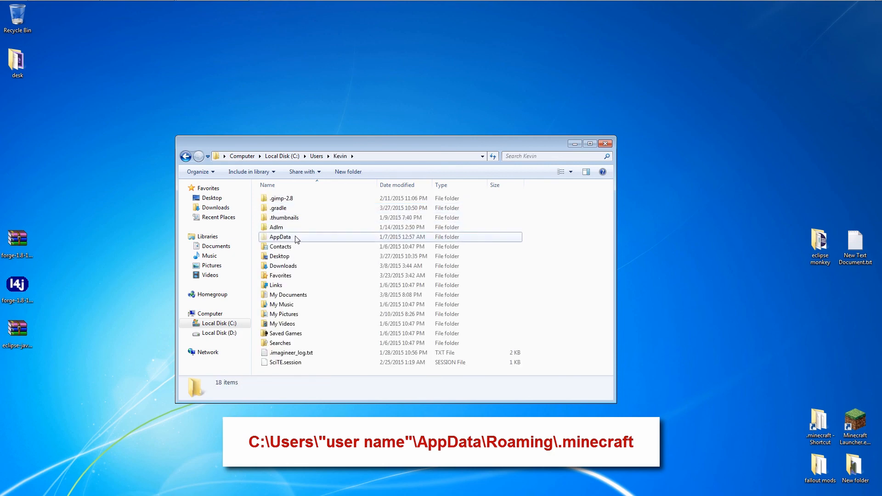
click(280, 237)
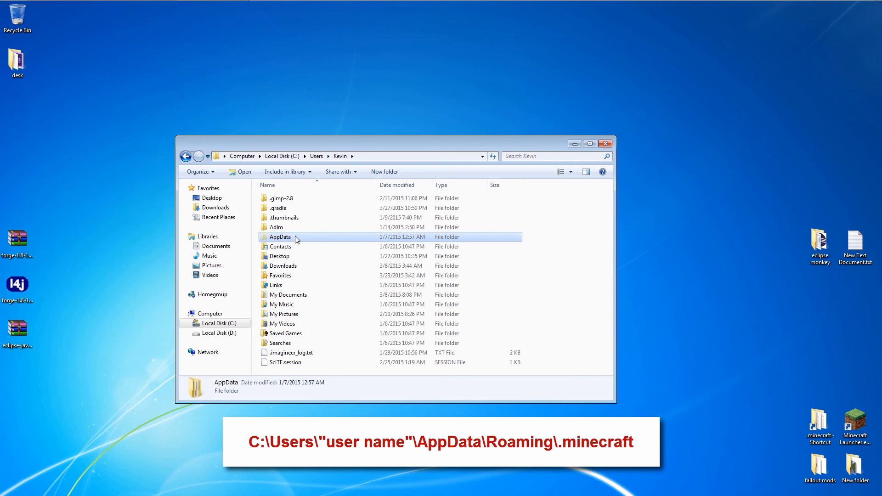
double_click(281, 236)
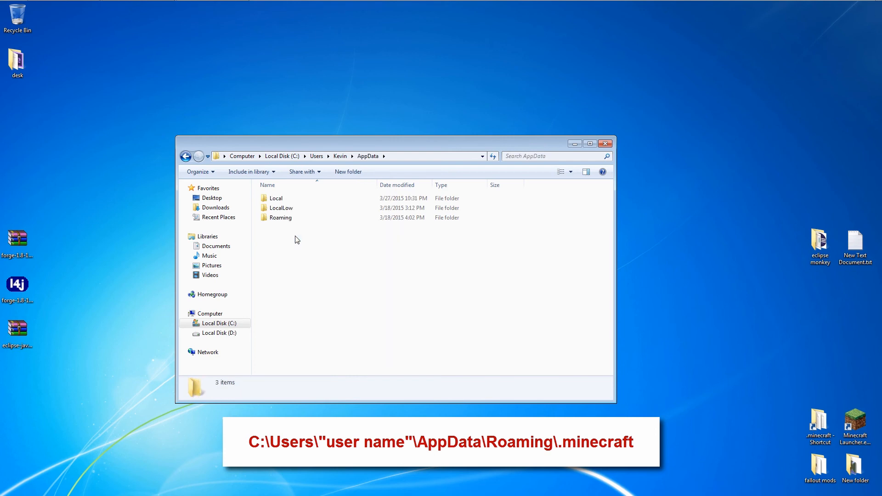
double_click(280, 218)
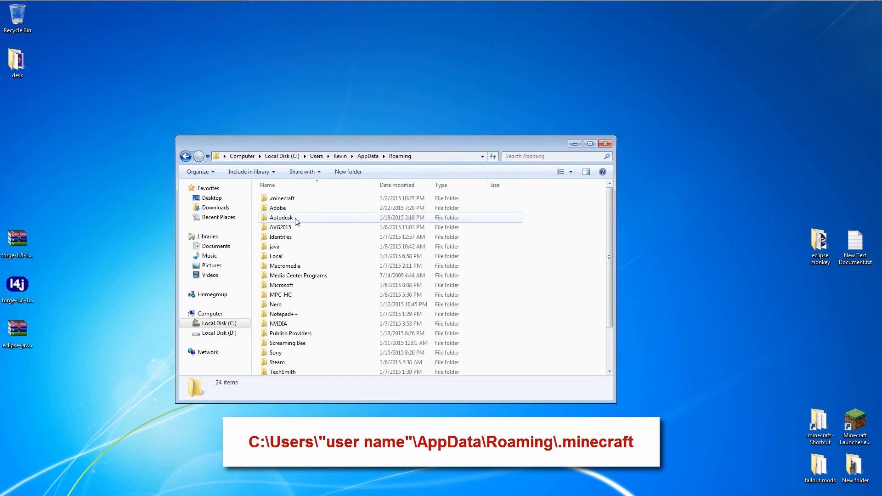
double_click(283, 198)
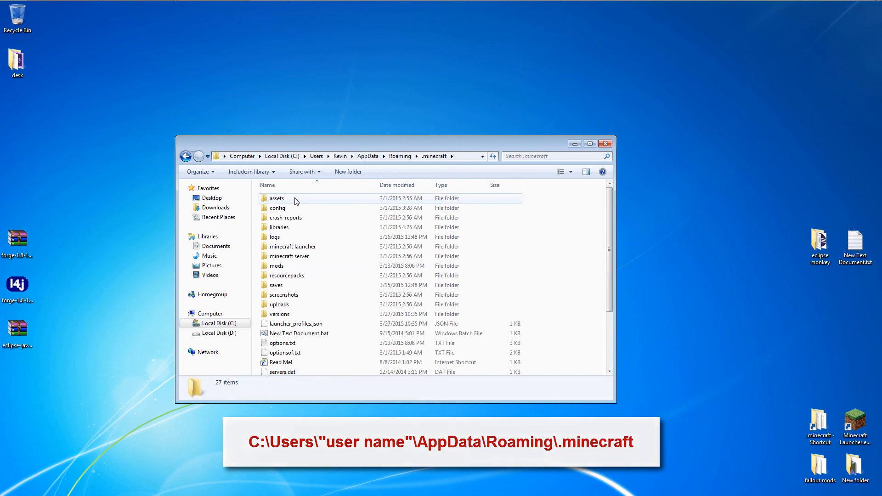
click(276, 266)
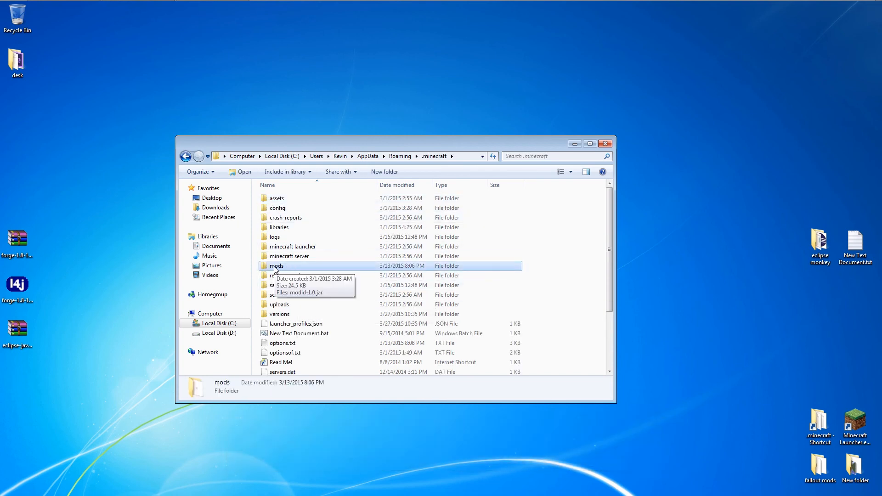
Send the mods folder to the desktop as a 'minecraft mods' shortcut and test it.
right_click(275, 266)
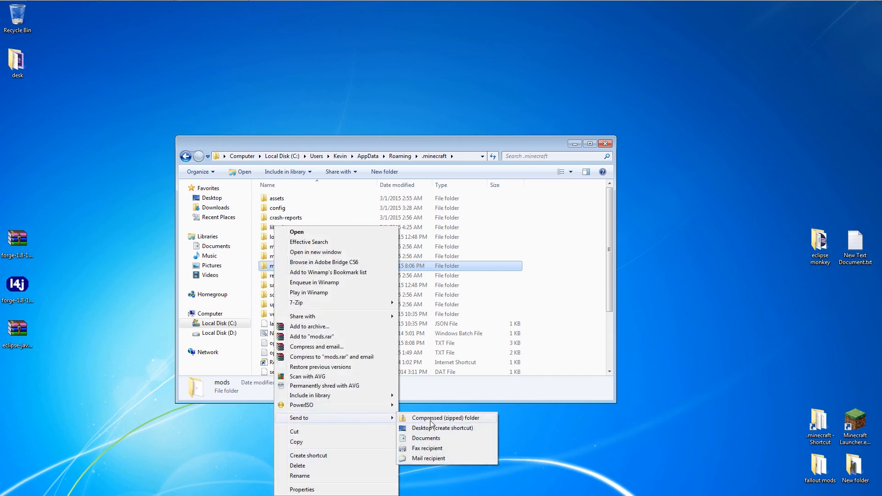
click(442, 428)
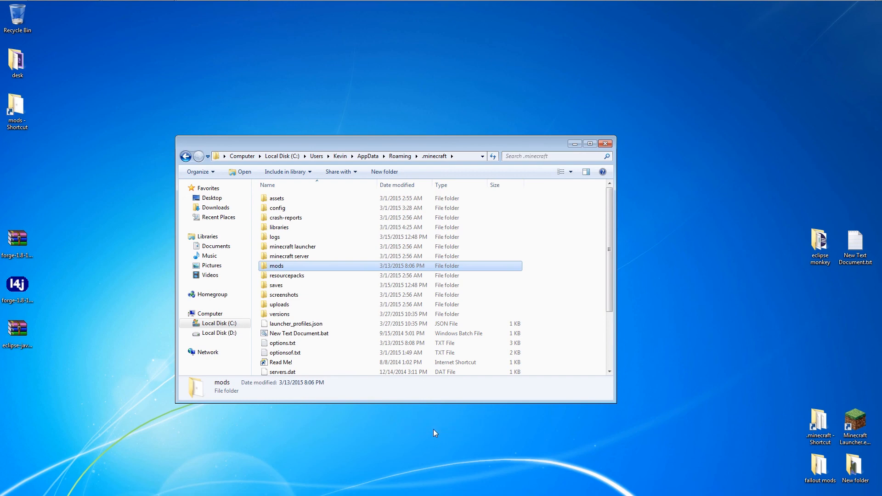
mouse_move(668, 142)
text(minecraft mods)
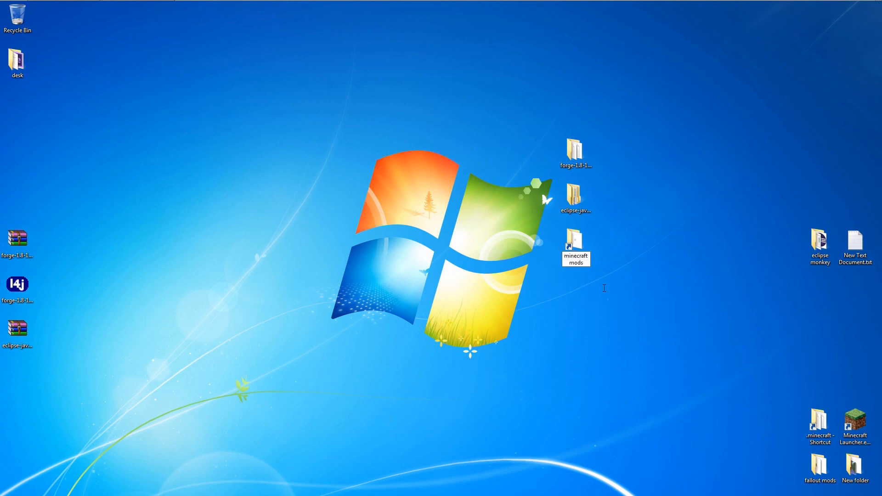
click(575, 243)
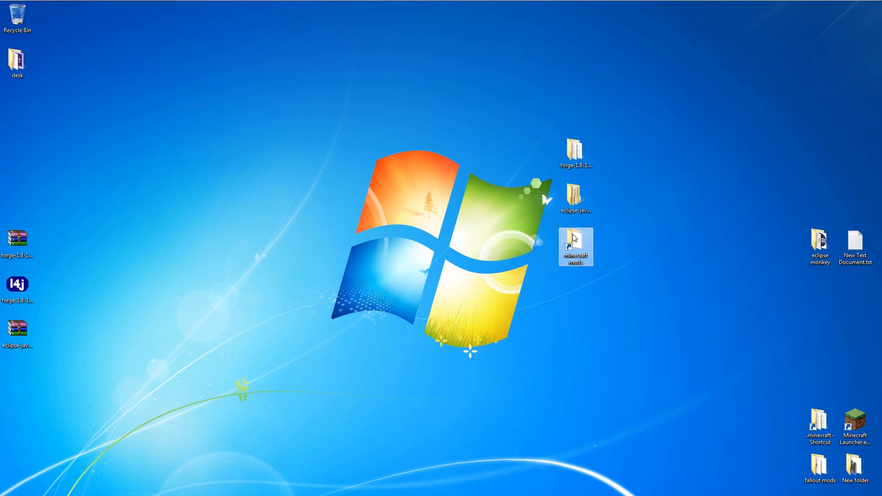
double_click(575, 243)
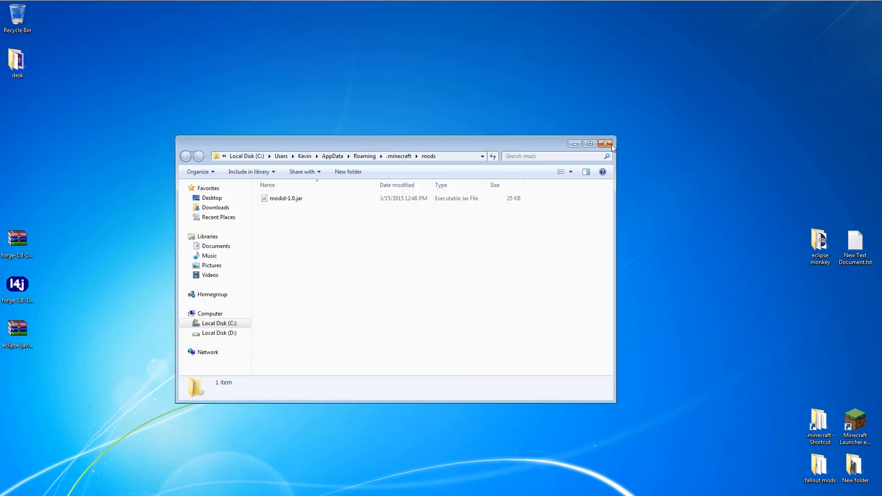
click(607, 143)
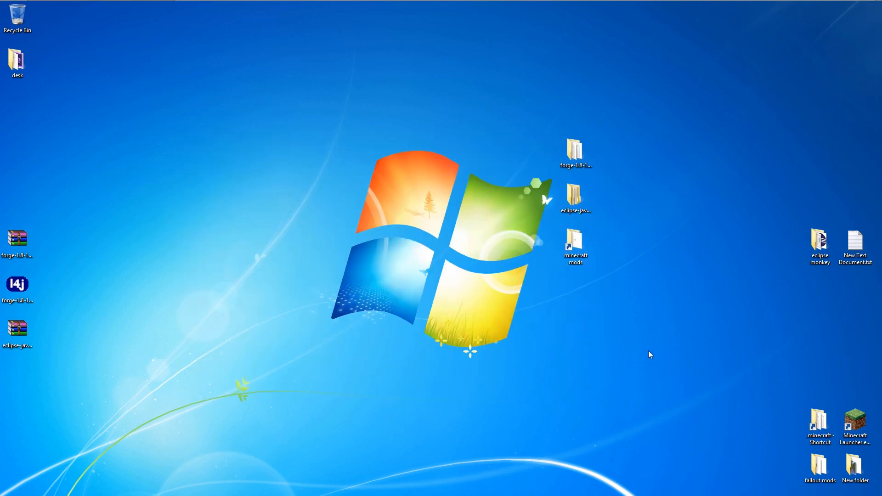